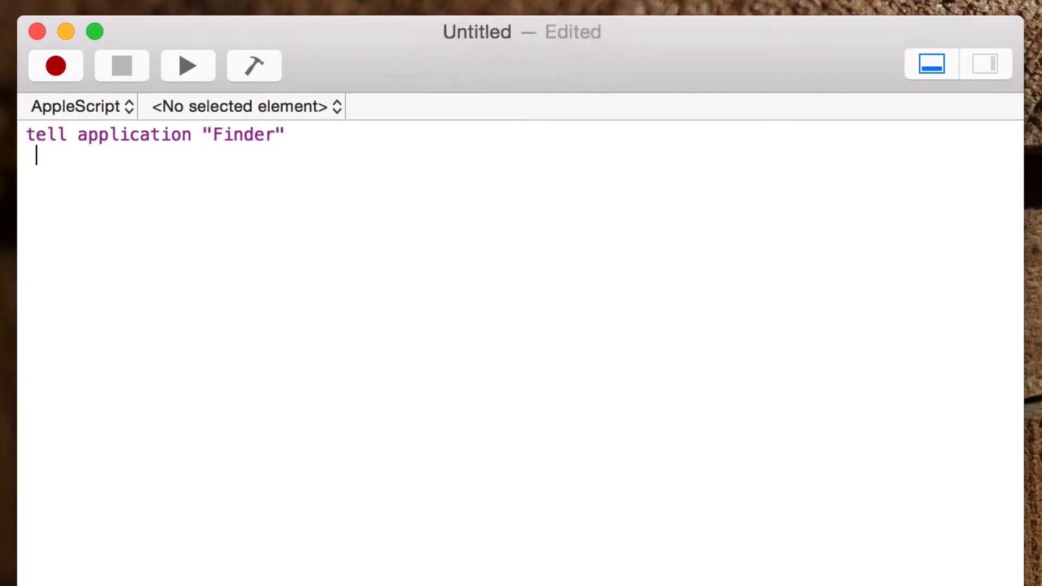
Add an activate line inside the tell application "Finder" block.
text(activate)
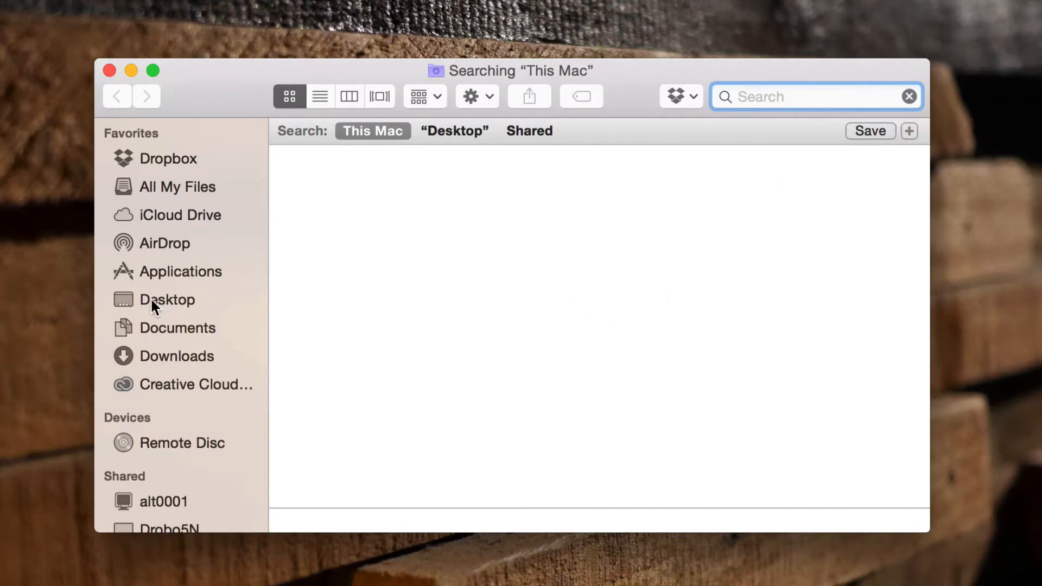
Show the Desktop folder in Finder, then reach the Apple menu for preferences.
click(167, 300)
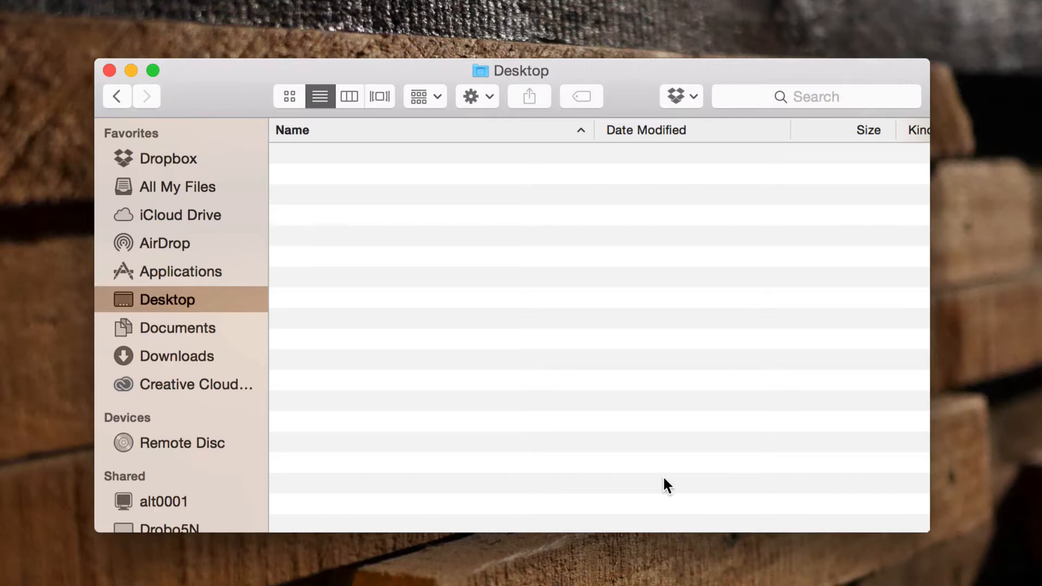
mouse_move(751, 334)
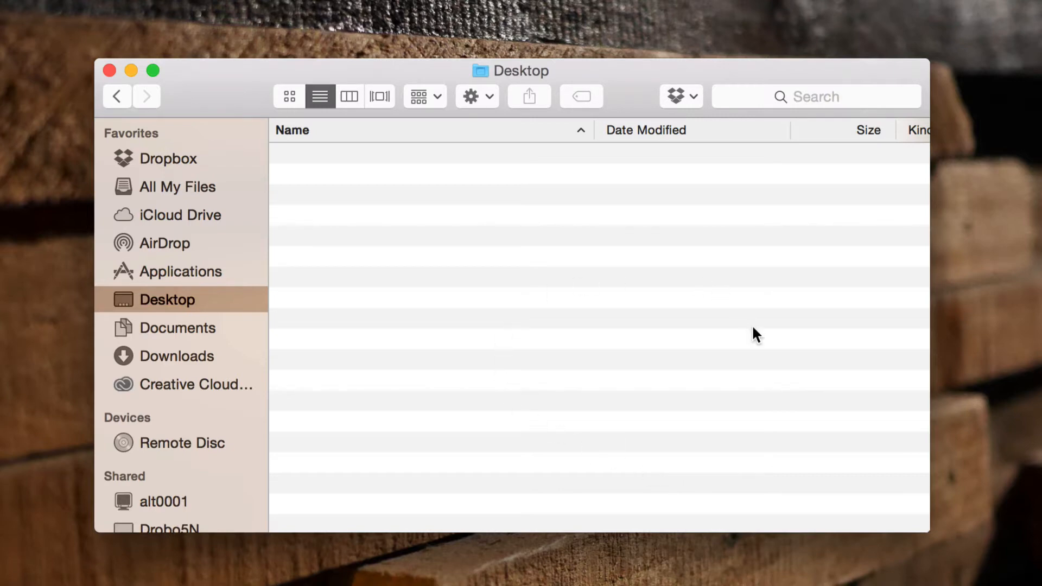
click(11, 11)
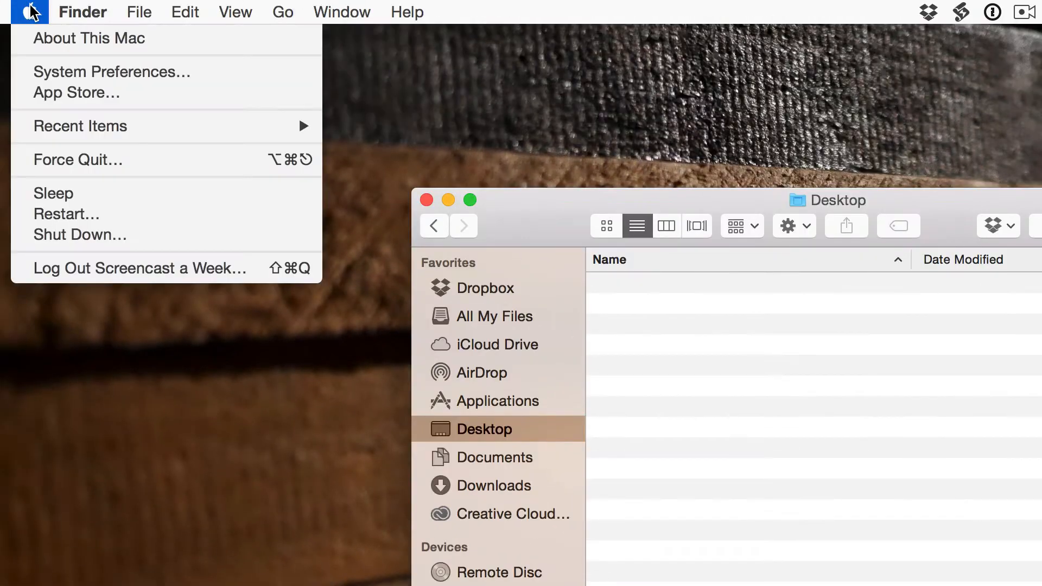
Set Show Finder search window to Control-Option-Command-F in Spotlight shortcuts and try it.
click(111, 72)
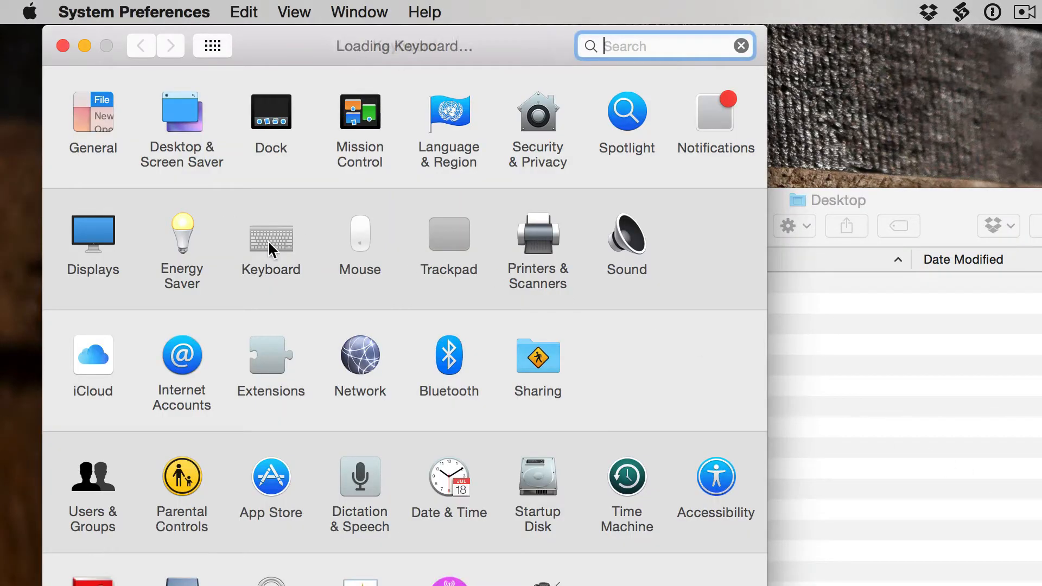
click(271, 234)
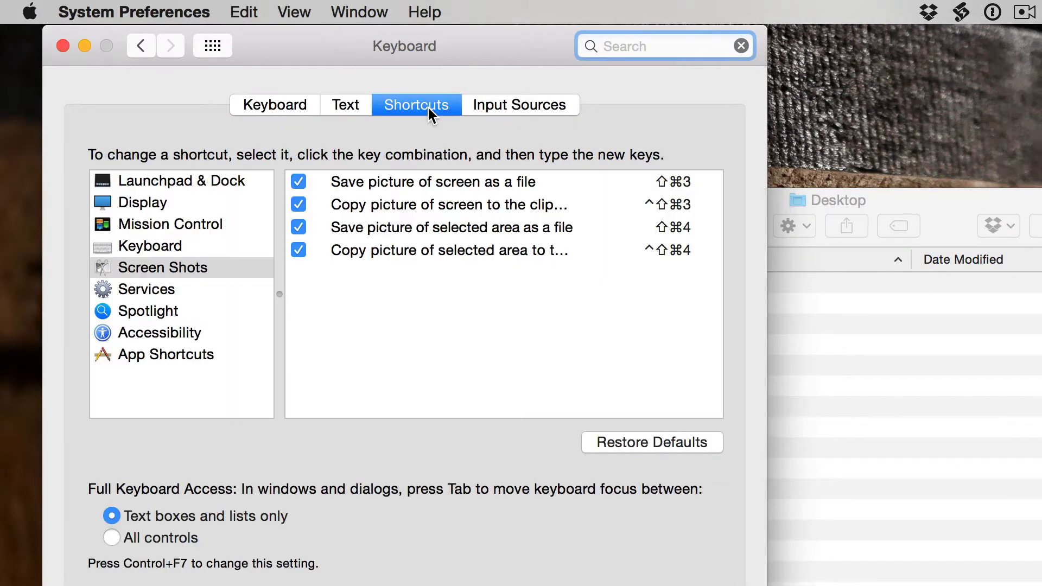
click(148, 310)
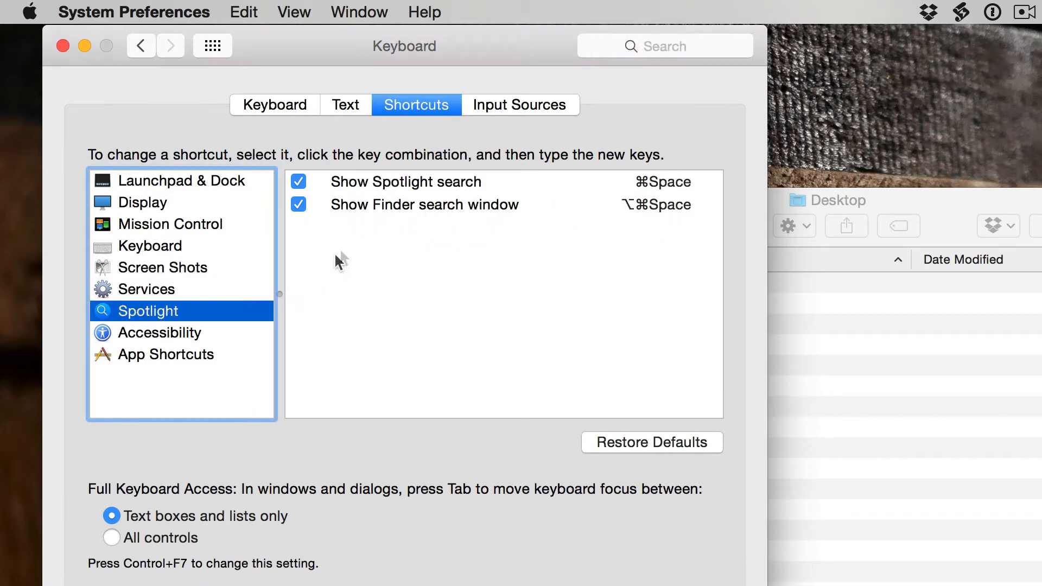
mouse_move(518, 210)
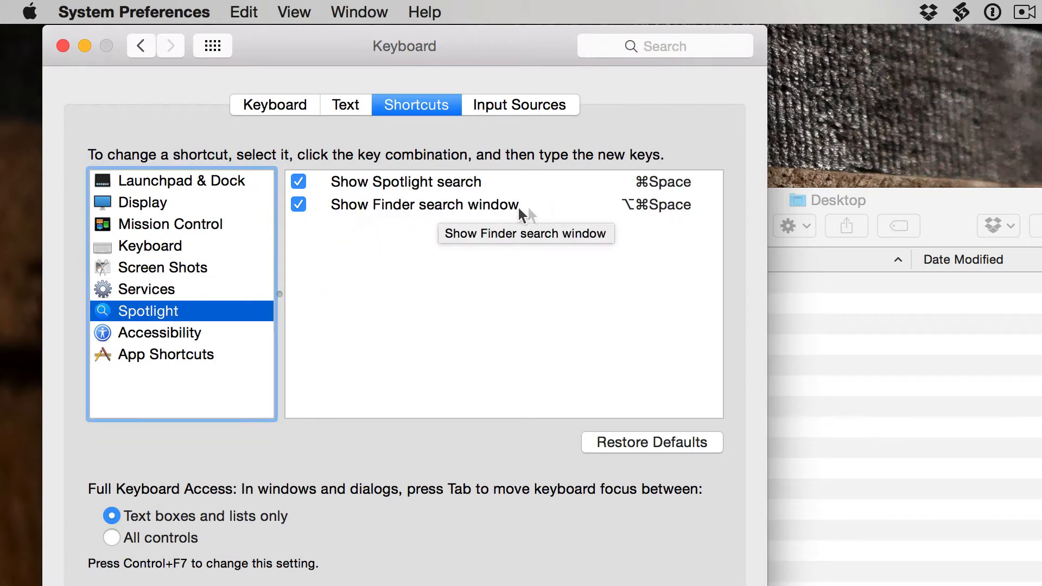
mouse_move(659, 213)
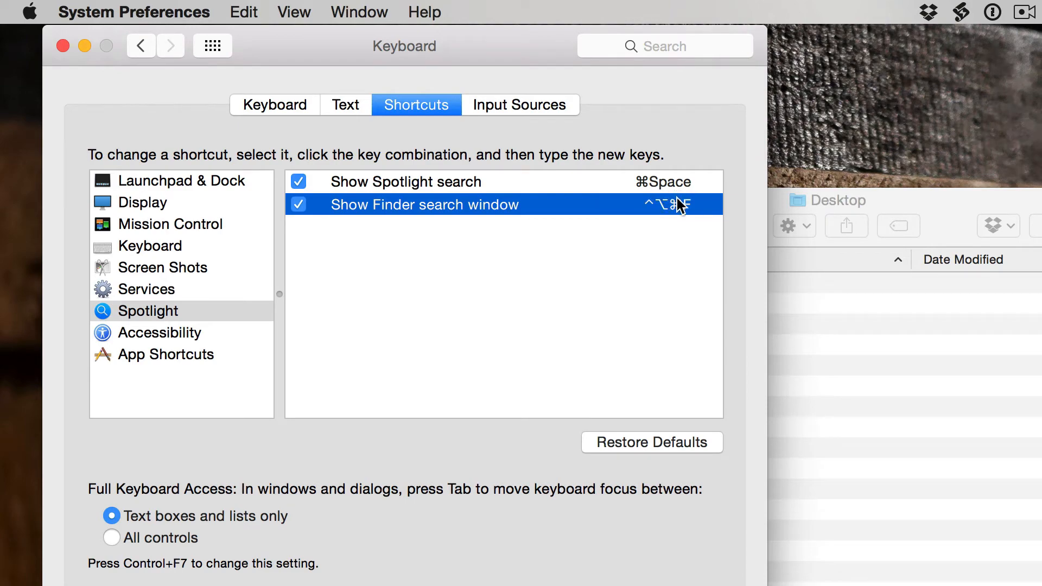
key(cmd+alt+ctrl+f)
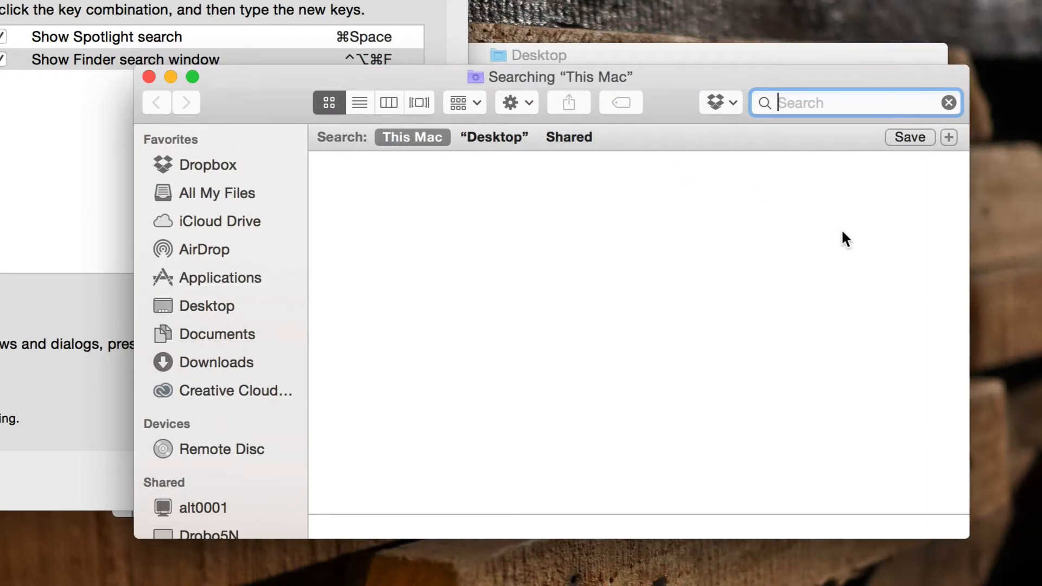
mouse_move(422, 255)
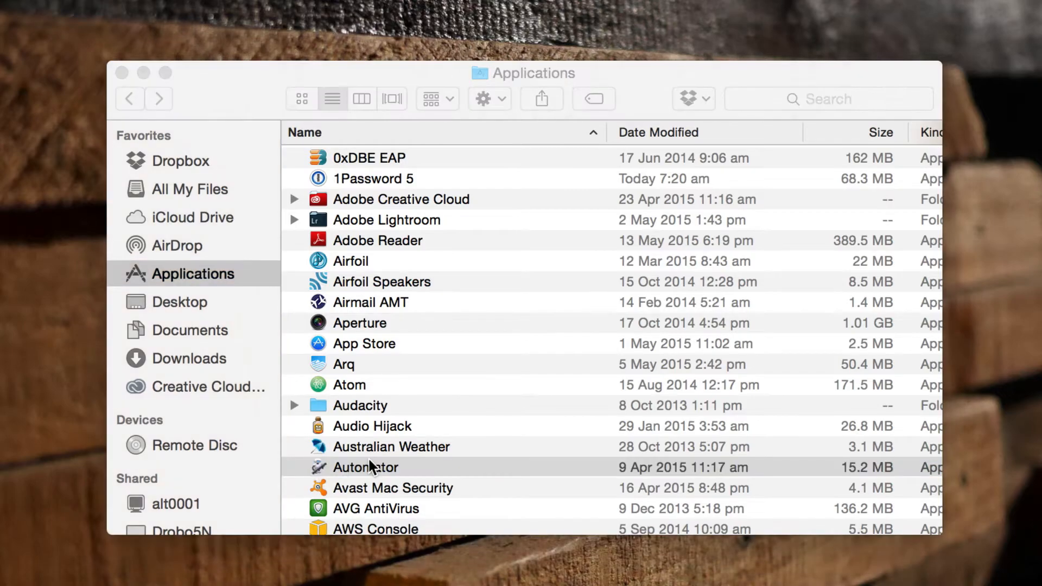
Launch Automator and create a new Service document.
double_click(365, 466)
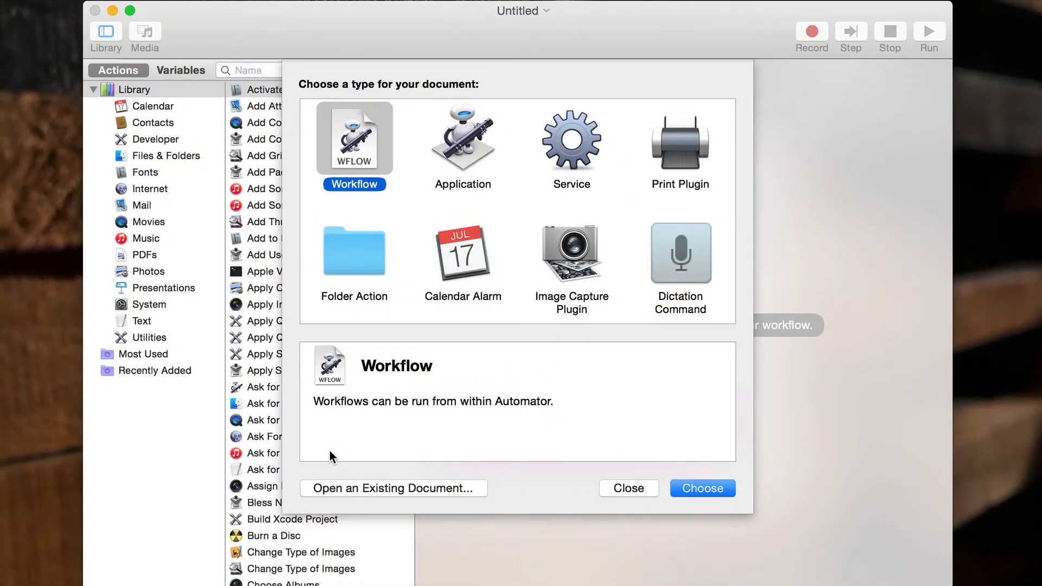
click(570, 139)
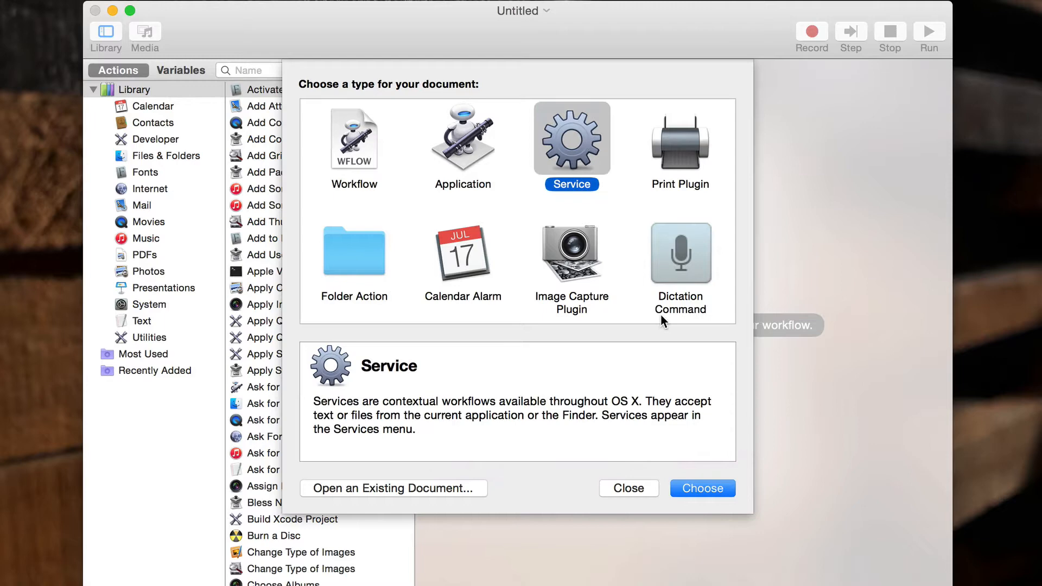
click(702, 488)
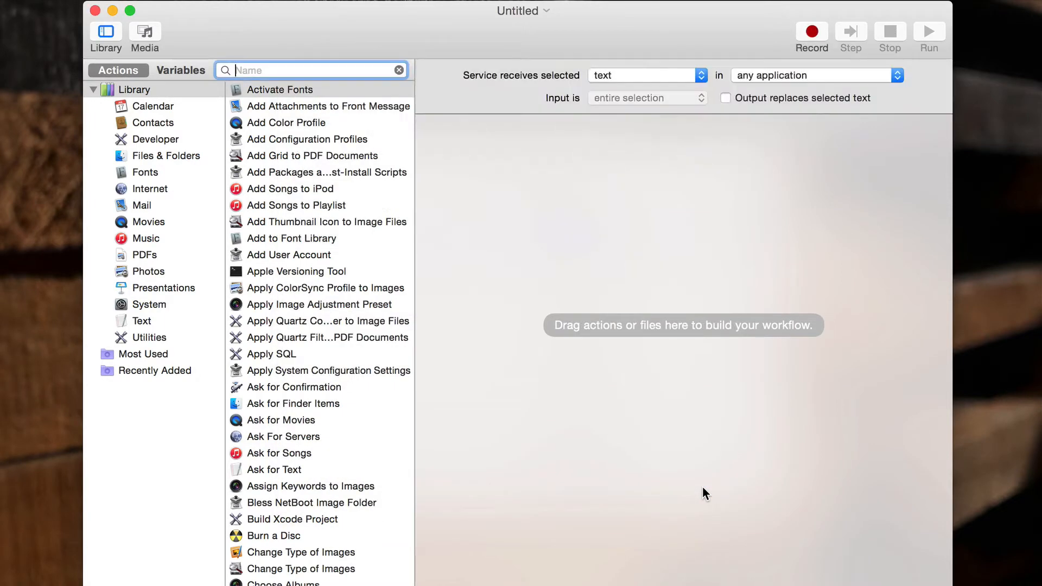
Add a Run AppleScript action from Utilities and set the service to receive no input.
click(149, 338)
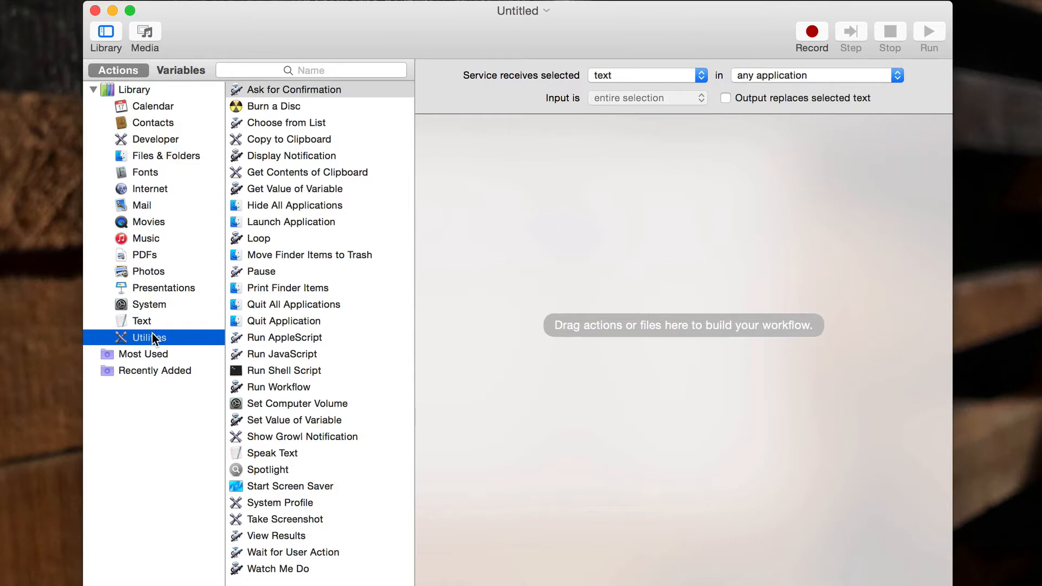
click(284, 337)
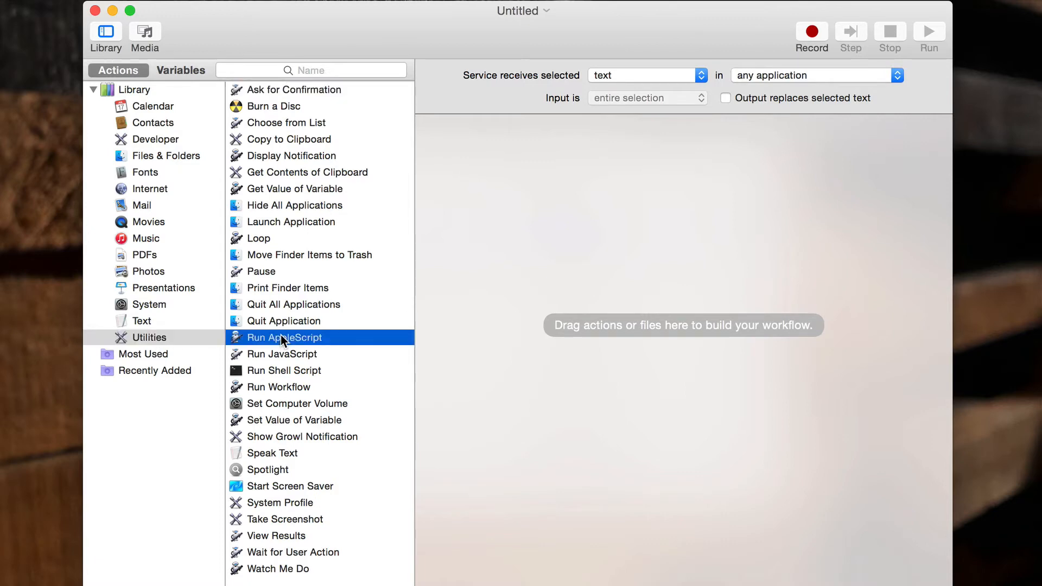
drag(283, 336, 572, 309)
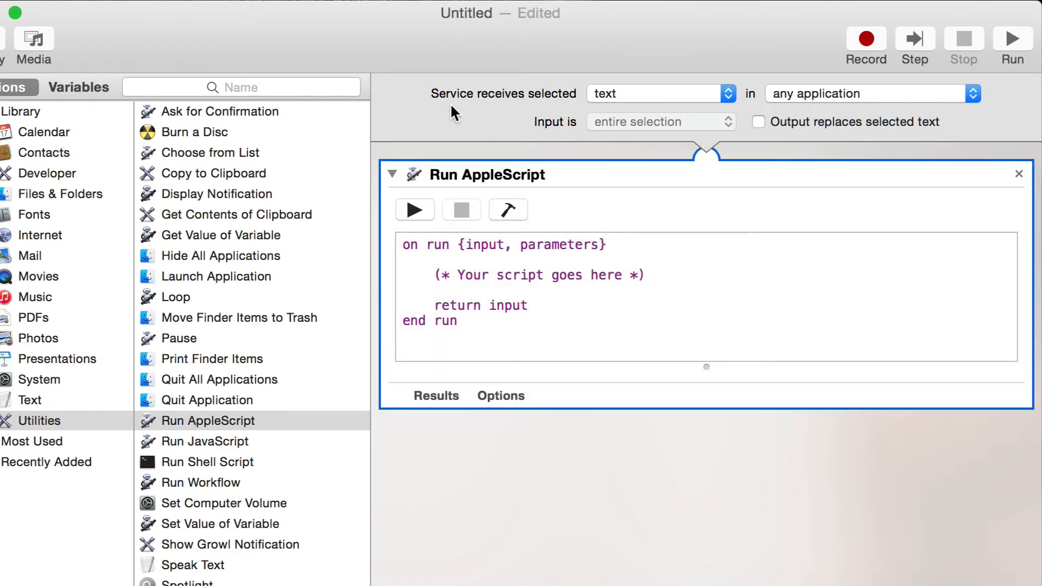
click(657, 93)
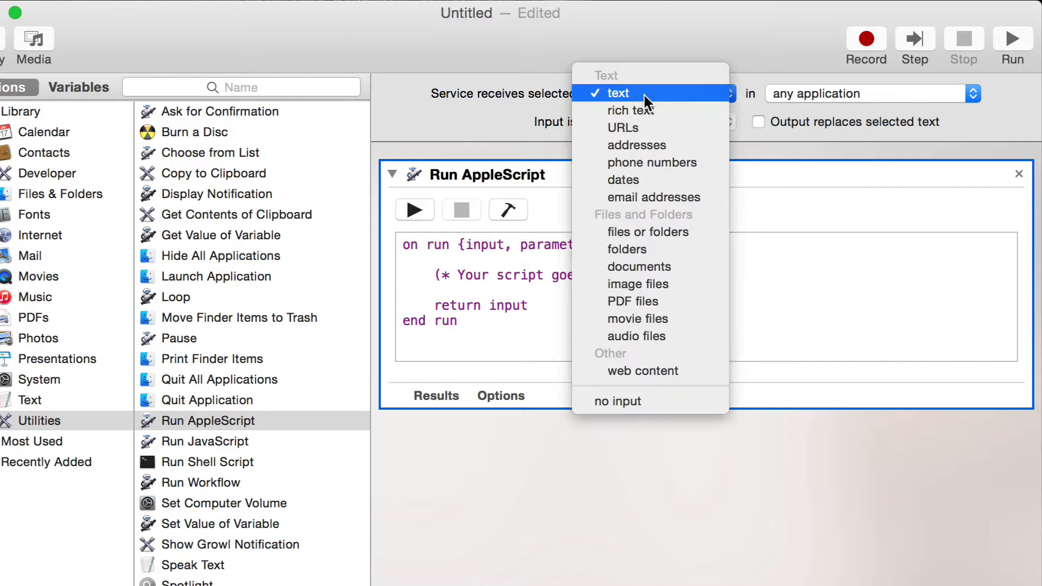
click(616, 401)
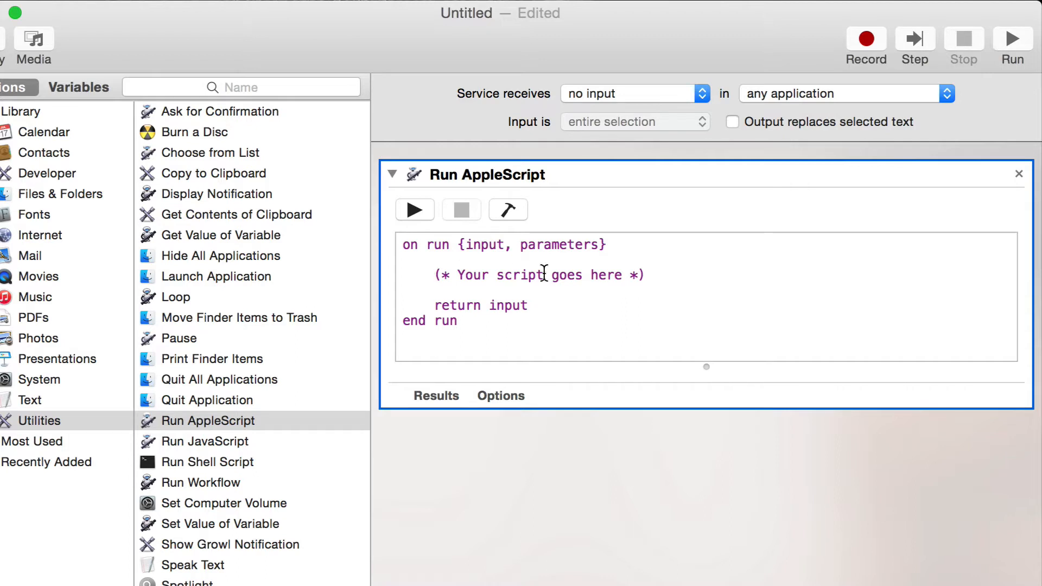
Write a tell Finder block that activates and makes a new Finder window, then compile it.
drag(543, 274, 643, 275)
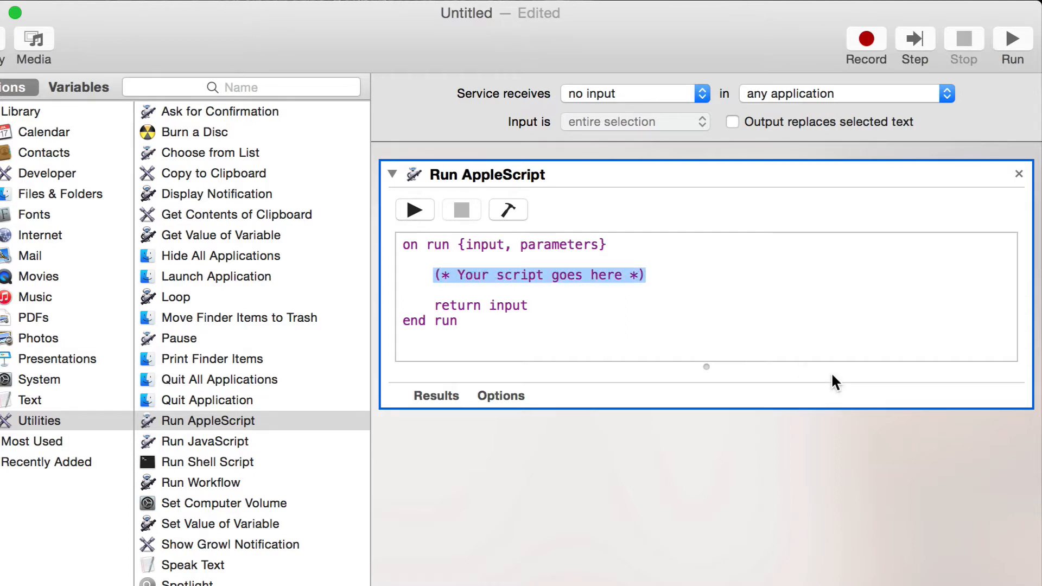
text(tell application "Finder)
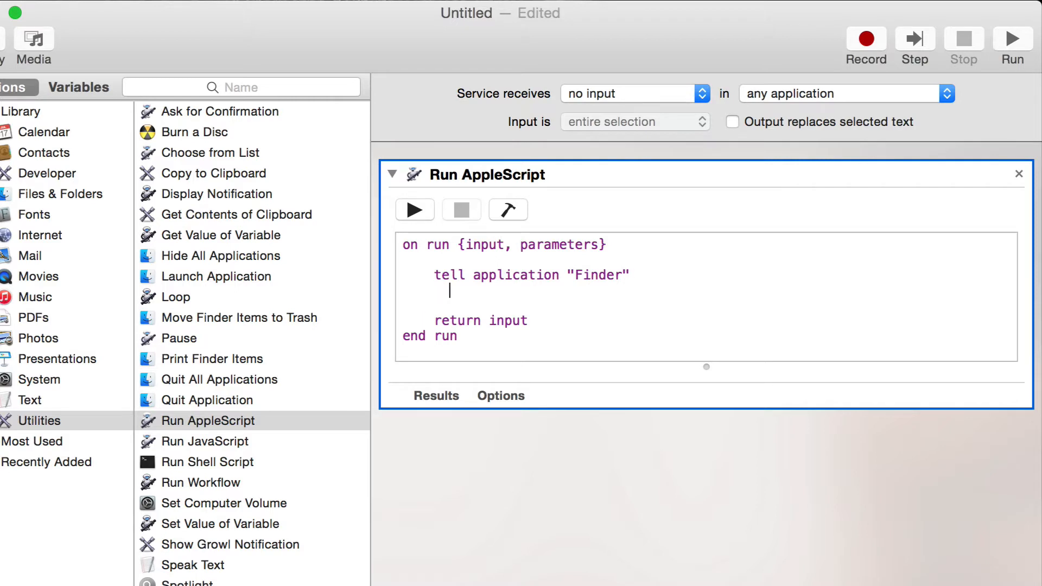
text(activate)
text(make)
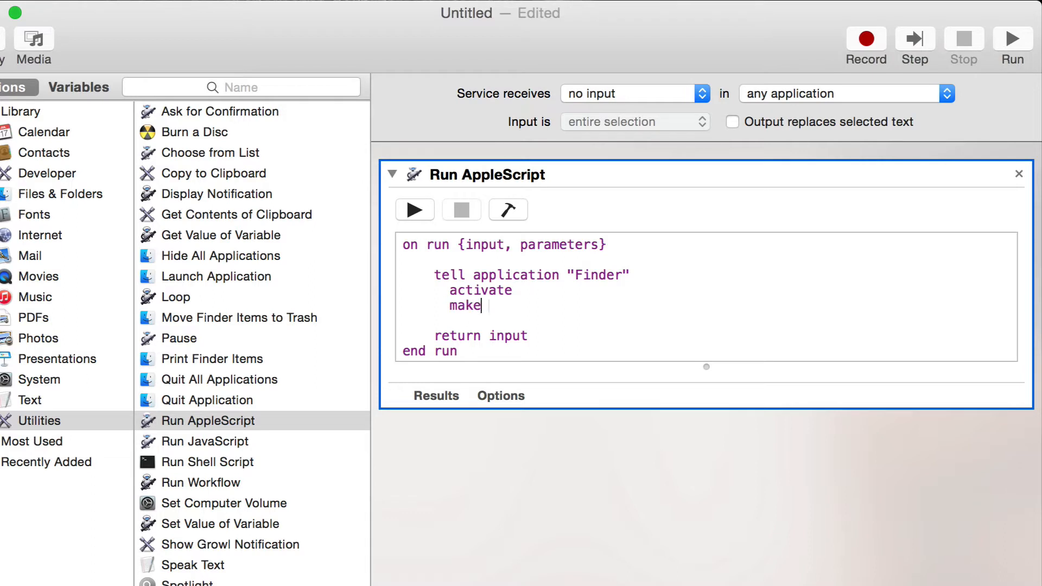
text(new Finder window to hom)
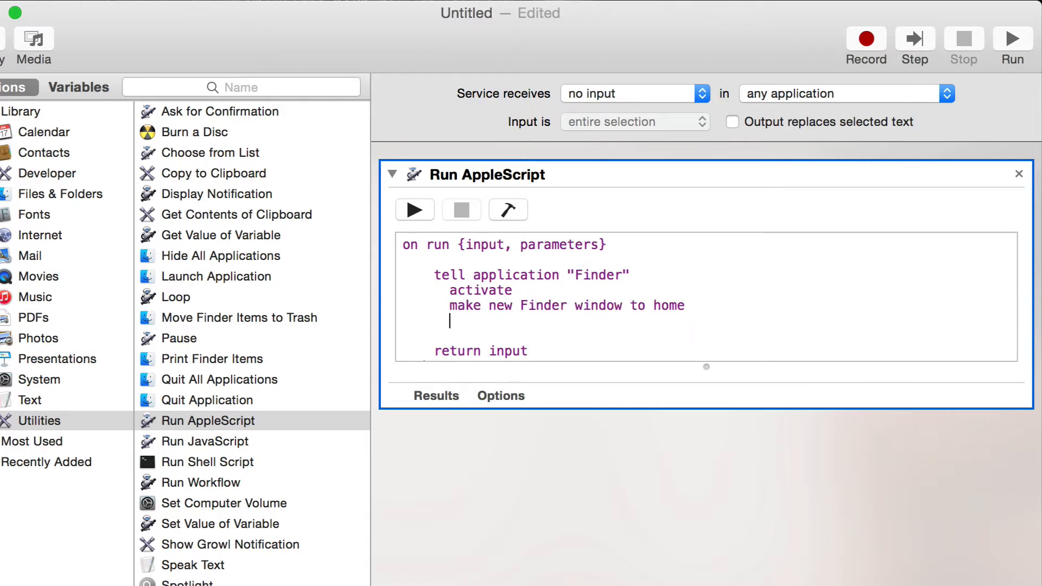
text(end)
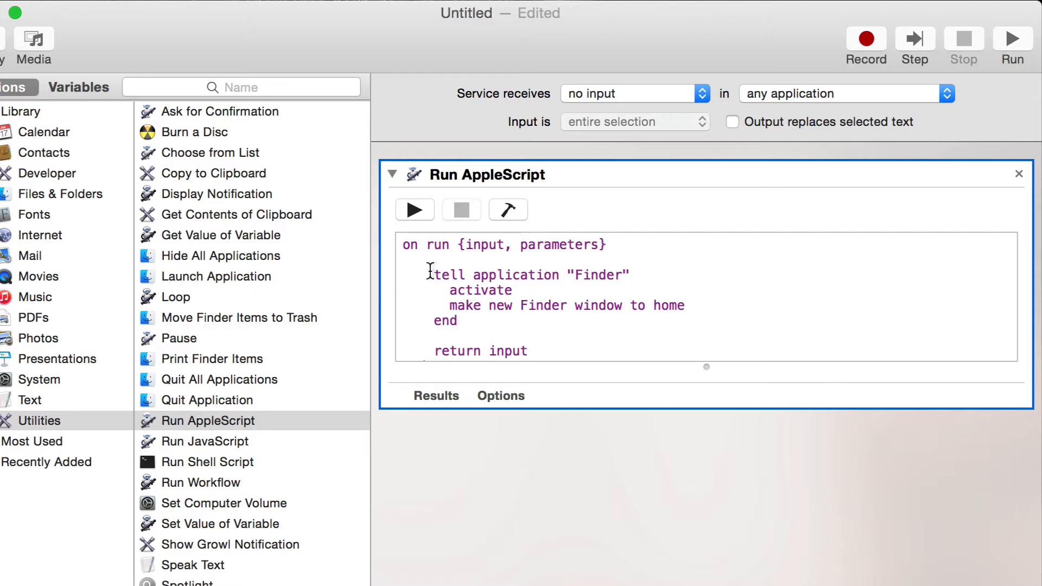
click(508, 210)
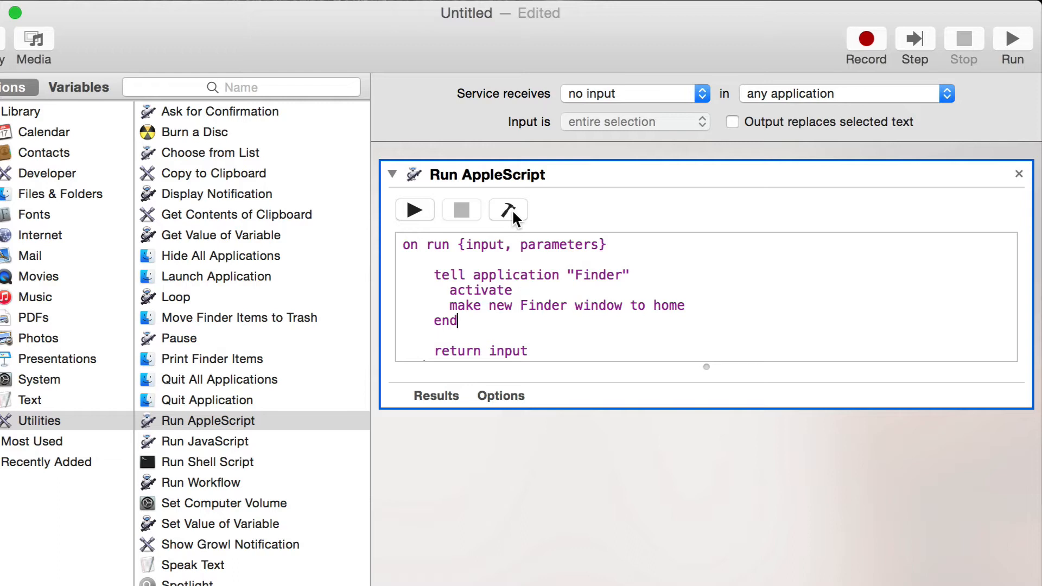
click(507, 210)
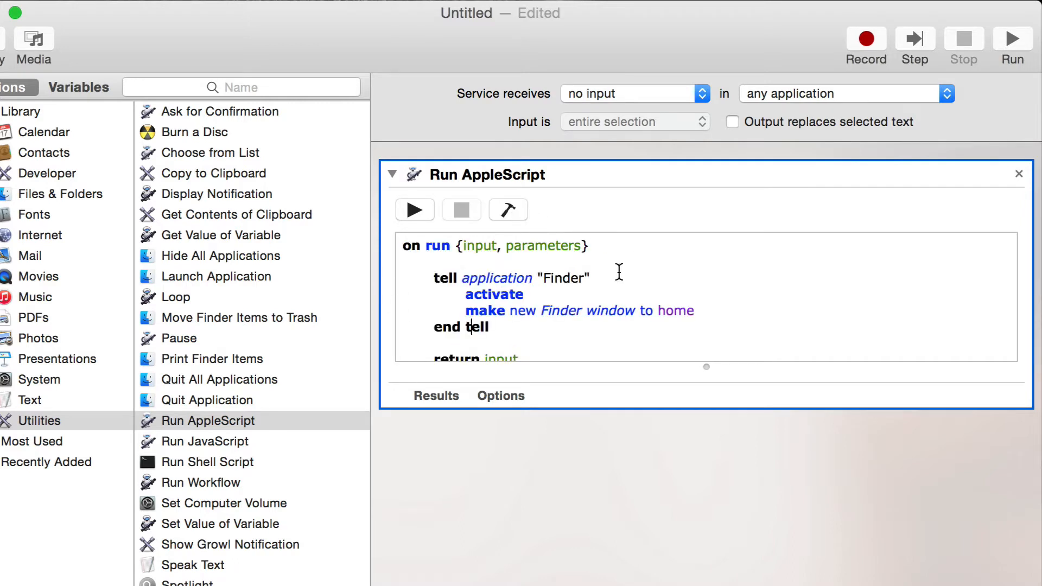
mouse_move(532, 294)
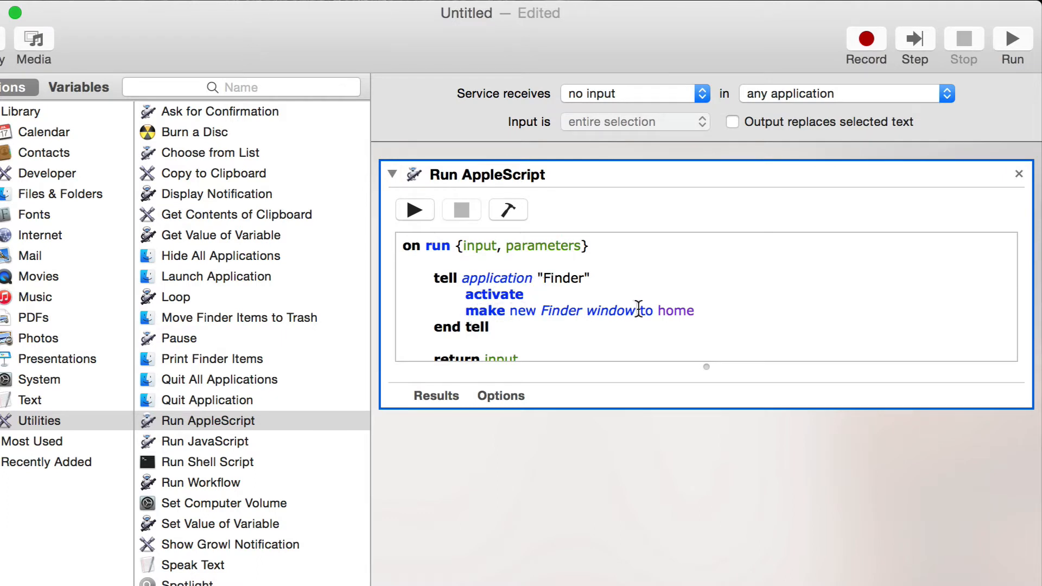
mouse_move(685, 322)
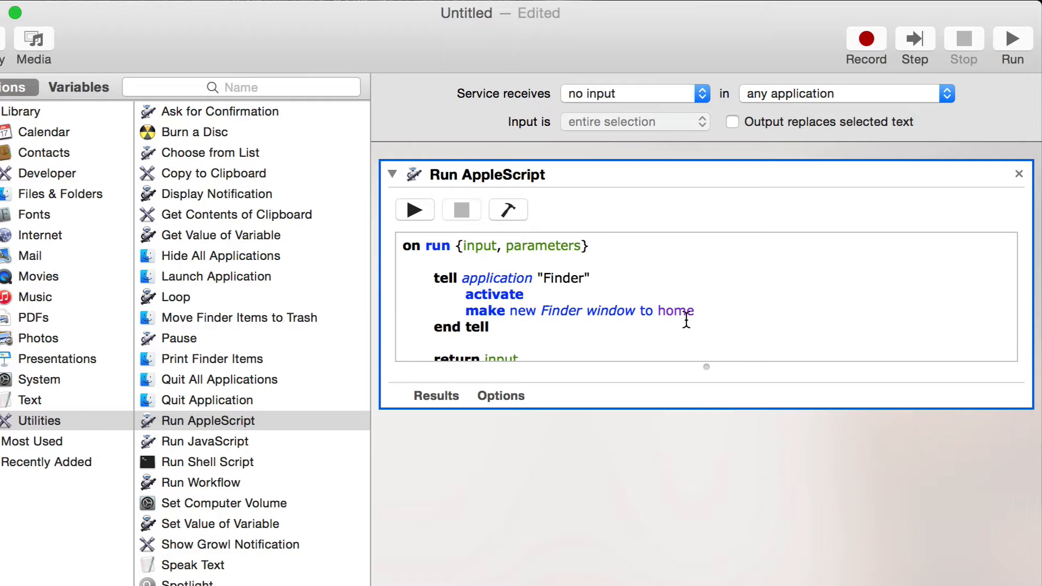
Make the new Finder window target home instead of computer container.
double_click(675, 311)
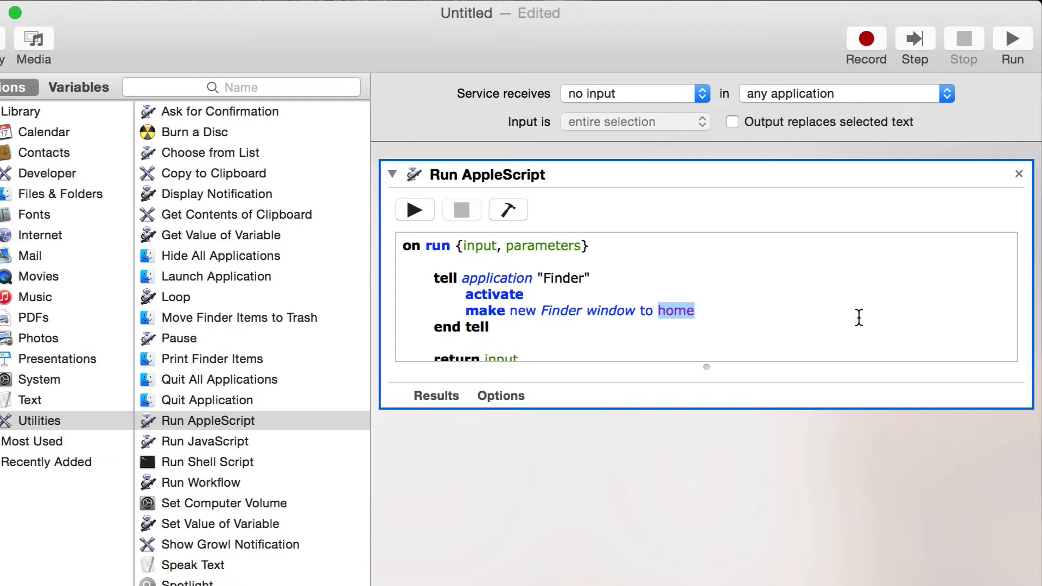
text(c)
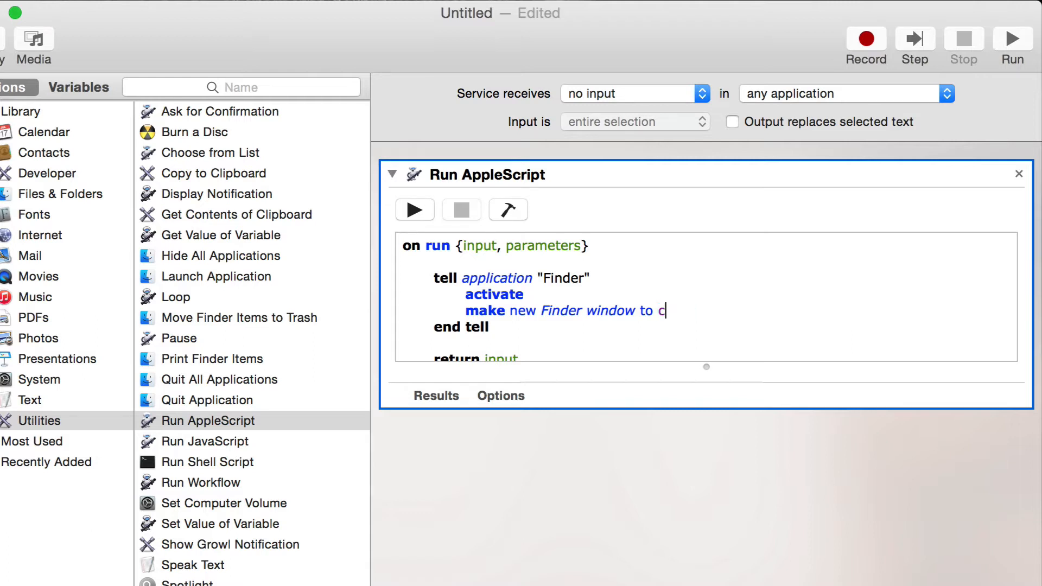
text(omputer container)
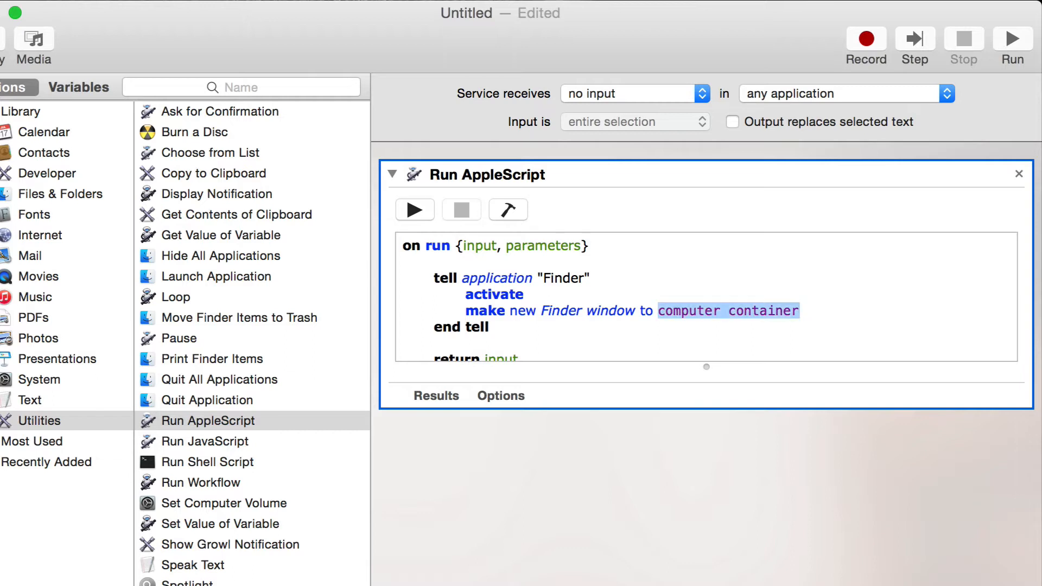
text(home)
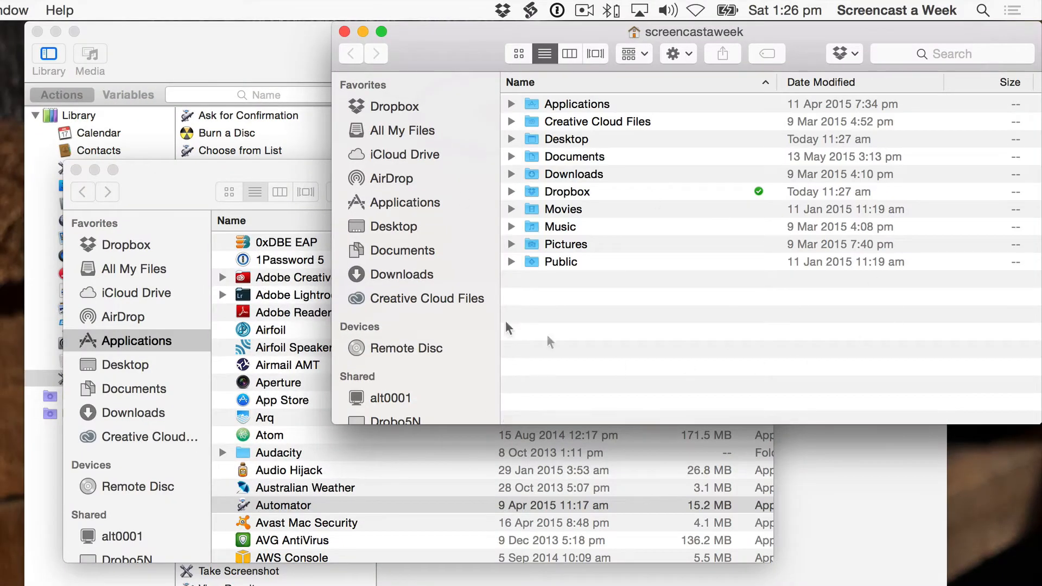
mouse_move(611, 240)
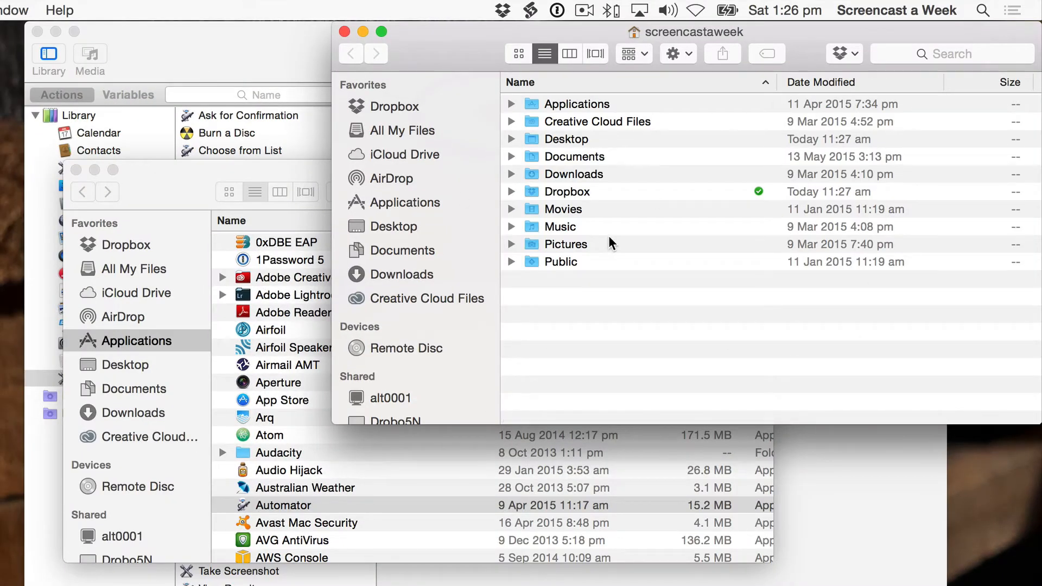
mouse_move(343, 32)
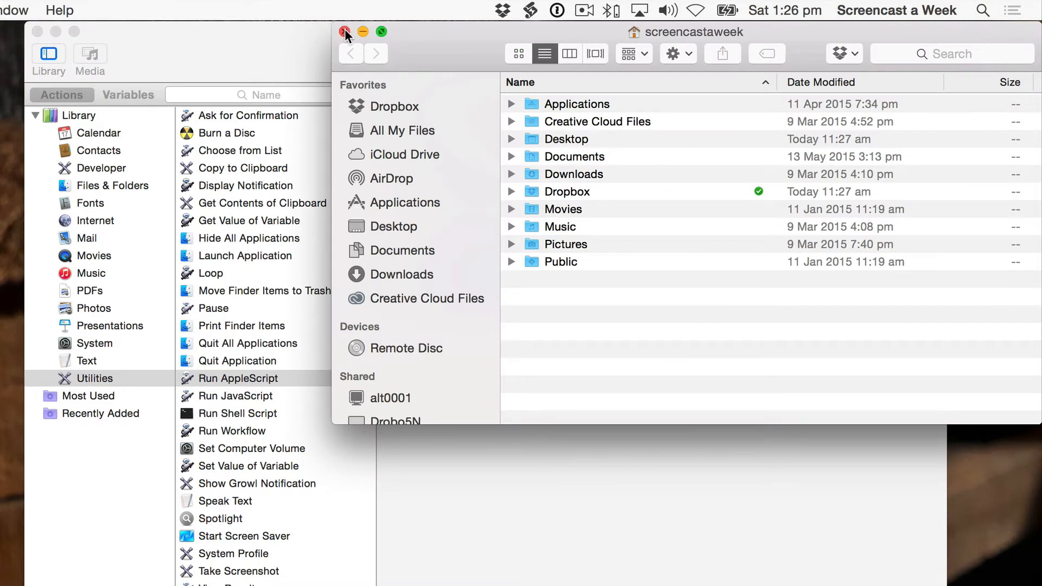
Close the home-folder Finder window opened by the test run.
click(345, 32)
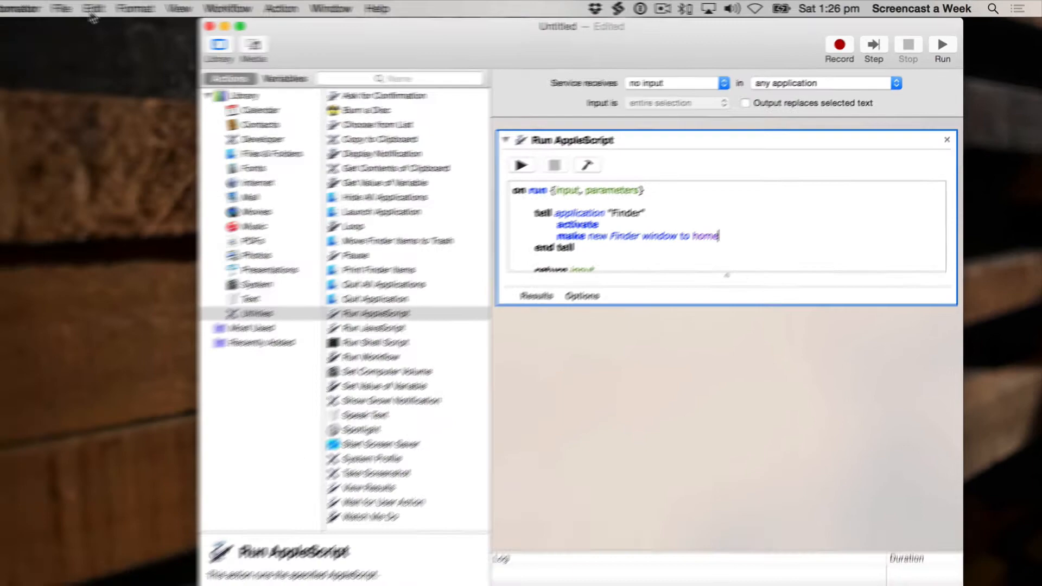
Save the service as 'New Finder window', run it from Services and close its window.
key(cmd+s)
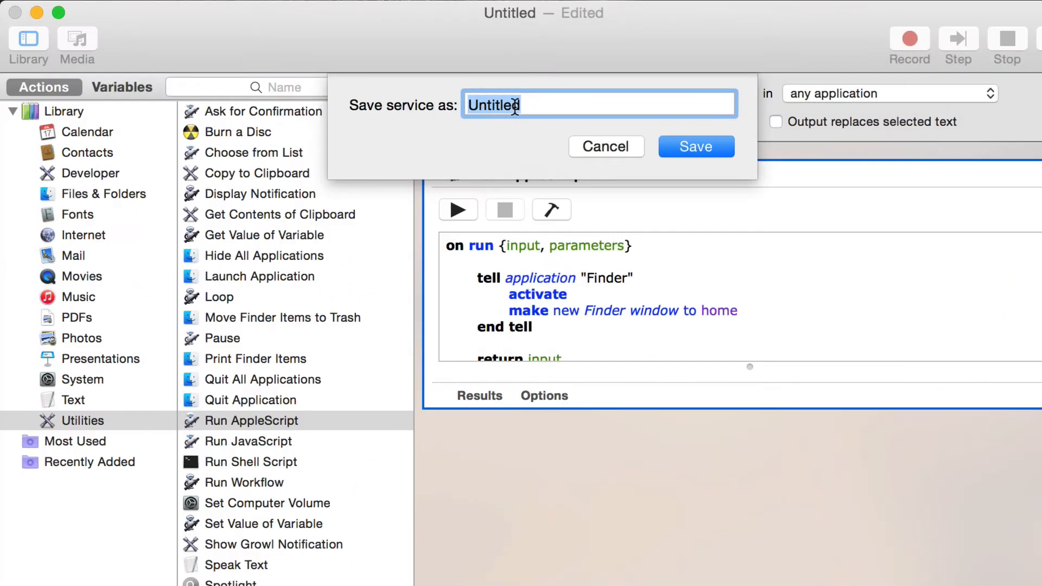
text(New Finder wind)
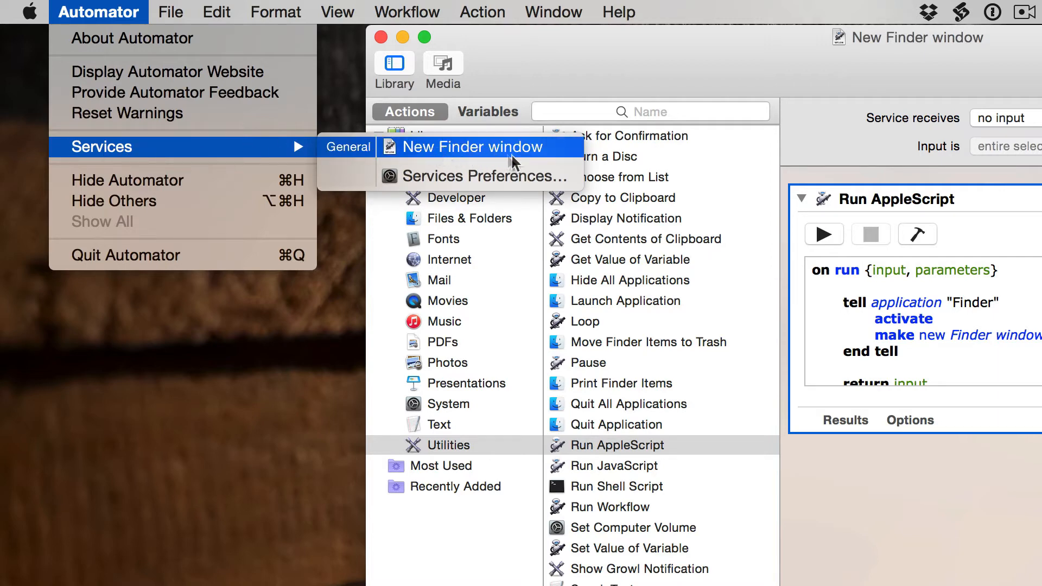
mouse_move(532, 154)
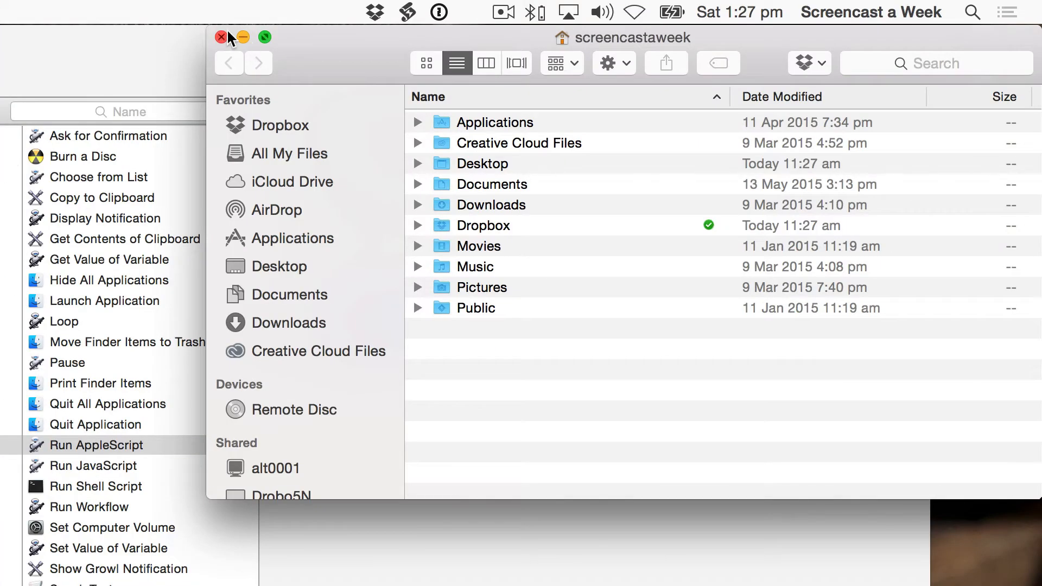
click(220, 37)
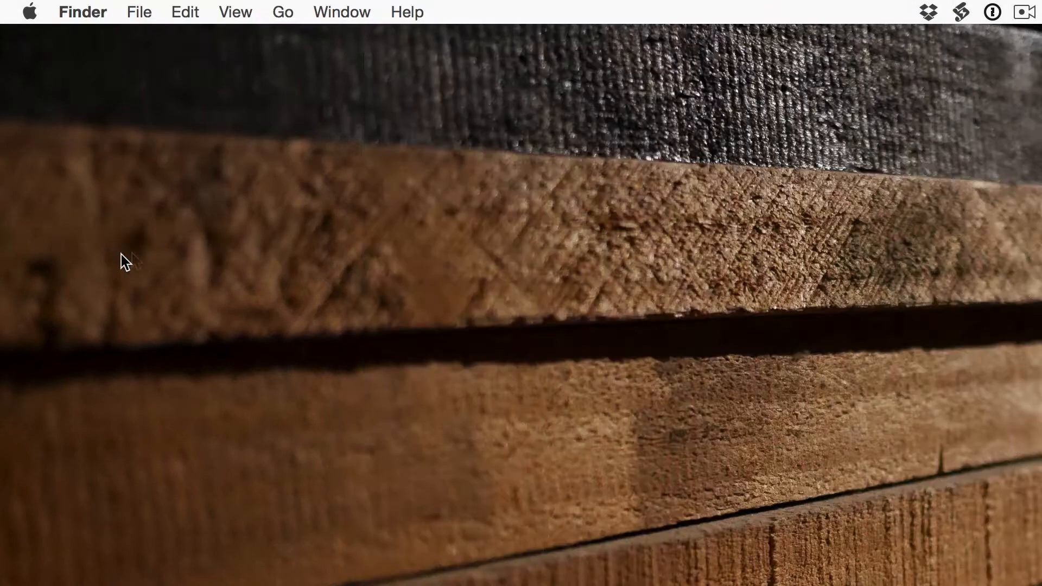
mouse_move(1003, 359)
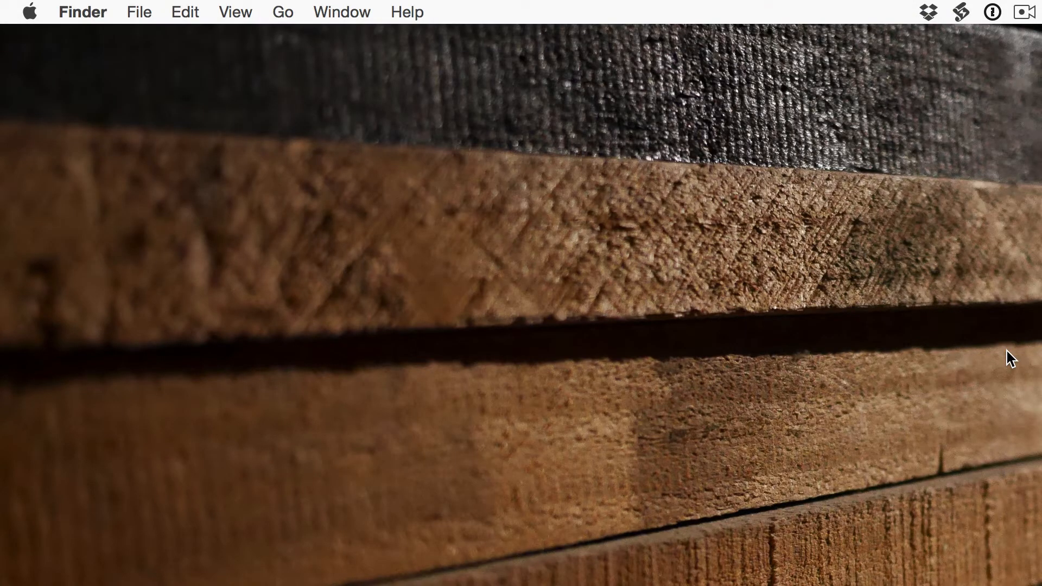
Reach the Services list in Keyboard Shortcuts preferences and scroll to New Finder window.
click(30, 12)
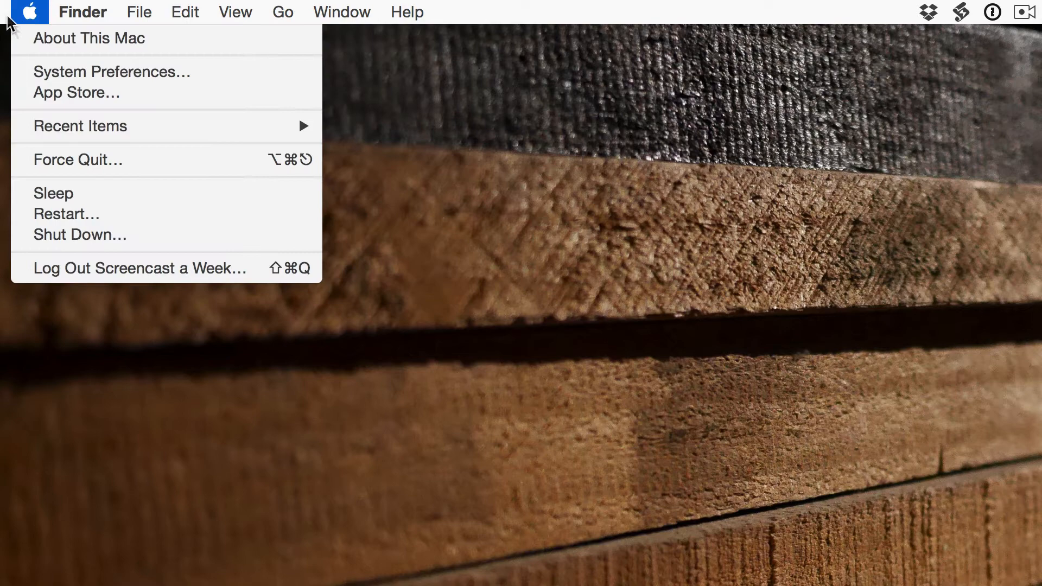
click(111, 71)
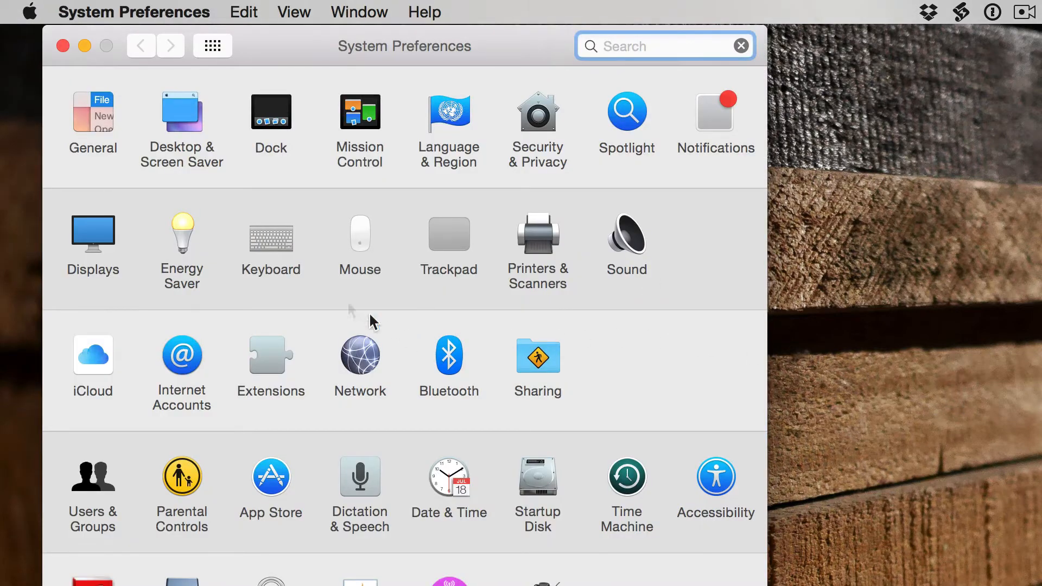
click(271, 234)
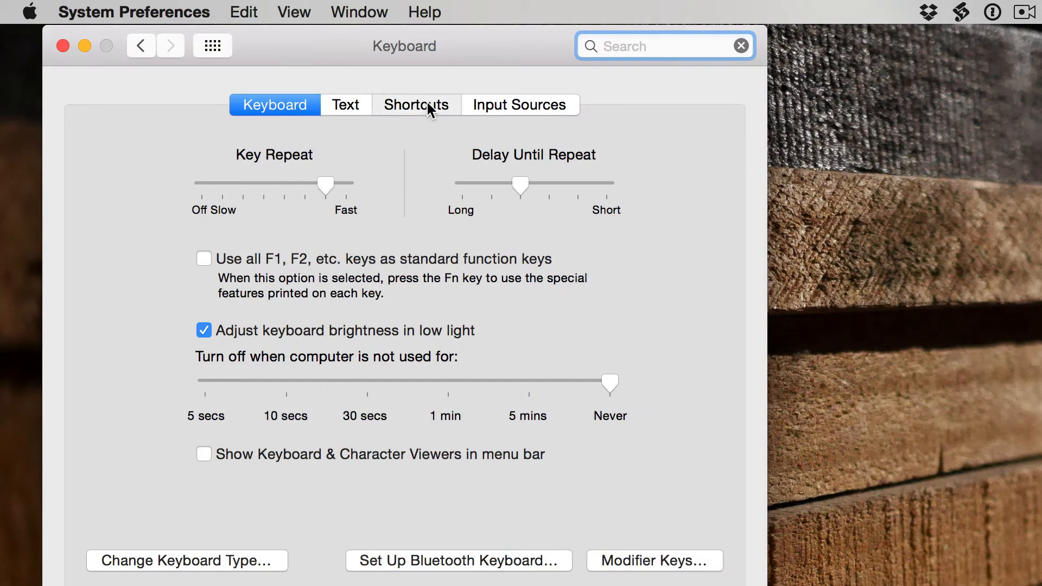
click(417, 104)
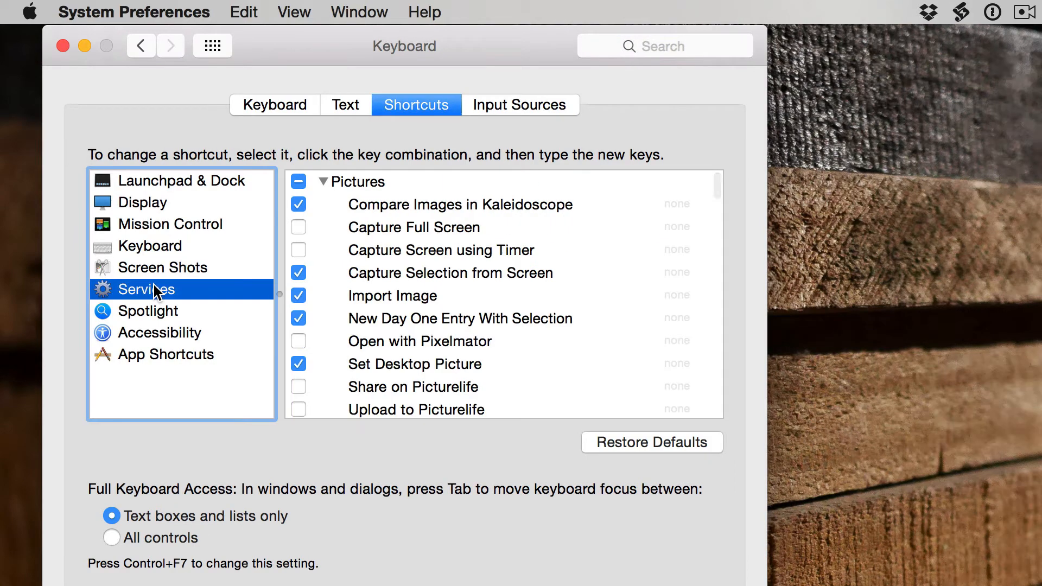
scroll(down, 3)
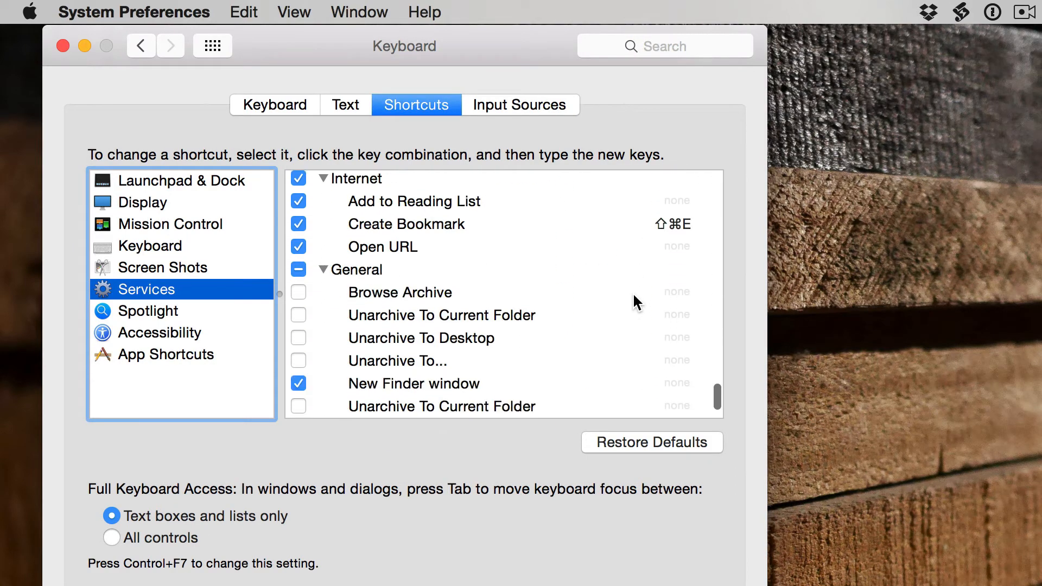
scroll(down, 3)
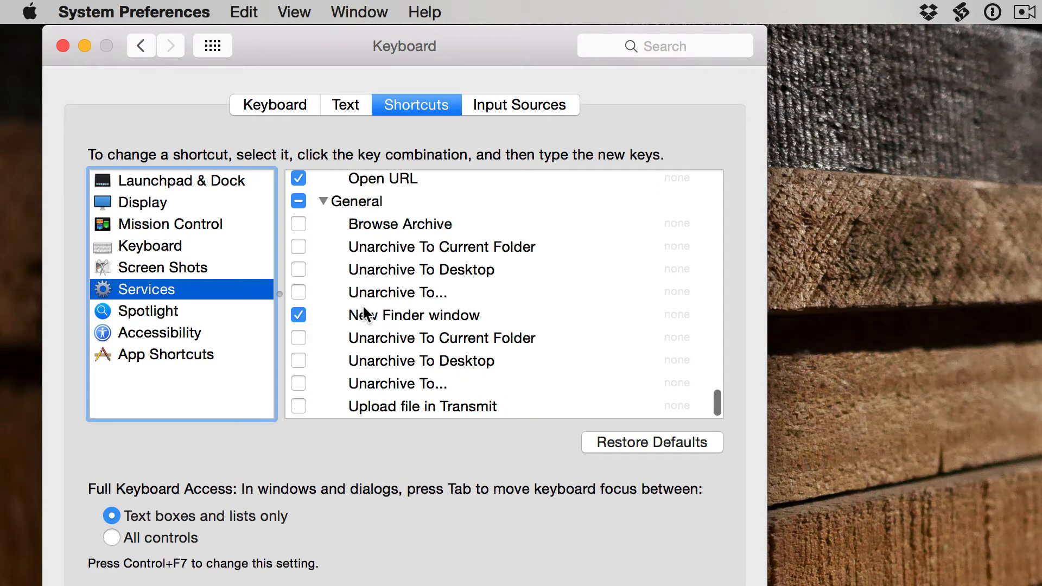
mouse_move(677, 324)
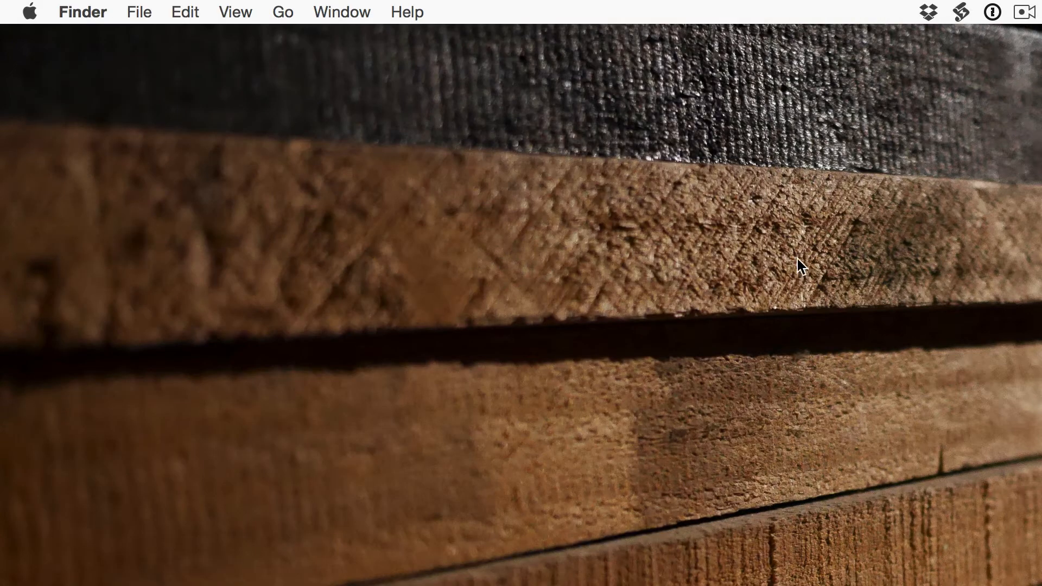
Run New Finder window from Finder's Services menu to open a home-folder window.
click(81, 12)
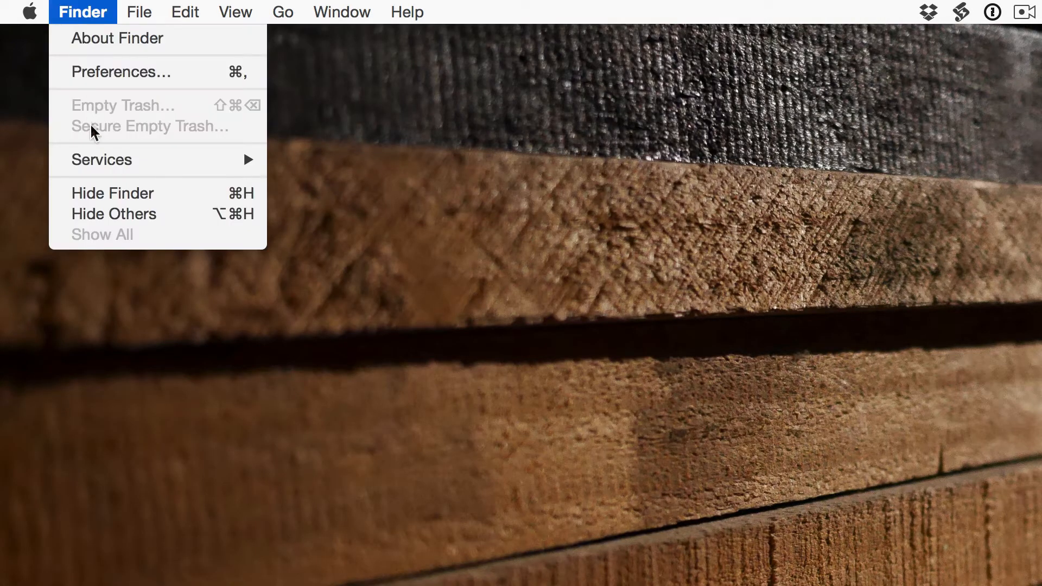
mouse_move(102, 160)
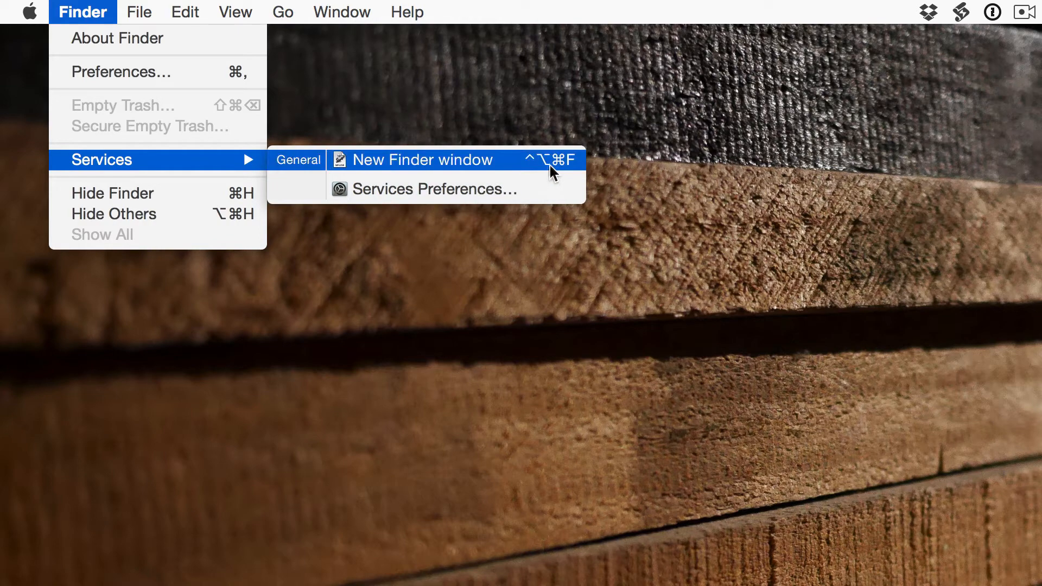
click(421, 159)
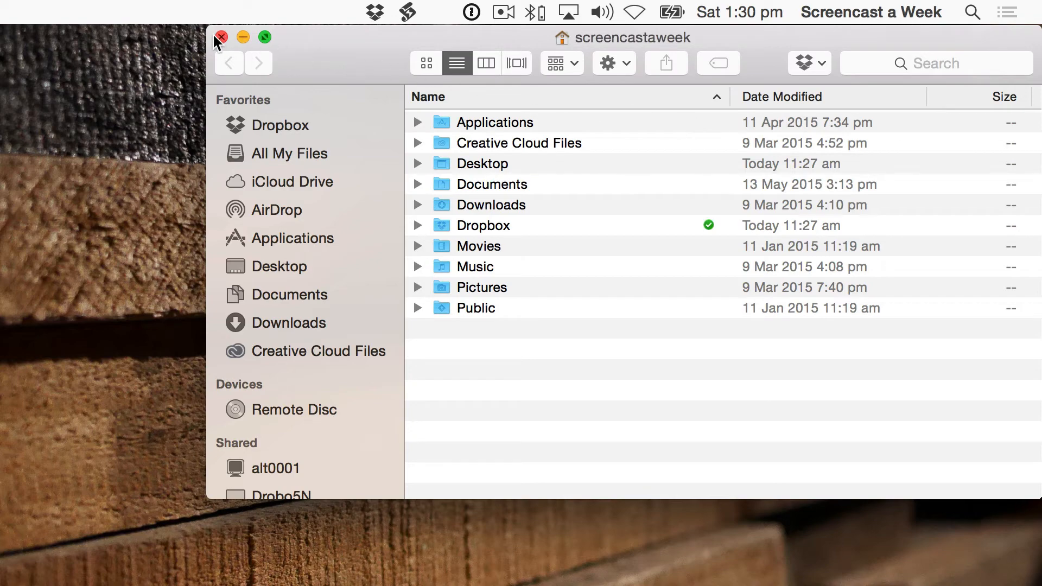
Close the home window, confirm FastScripts version 2.6.8 in About, and list its scripts.
click(400, 11)
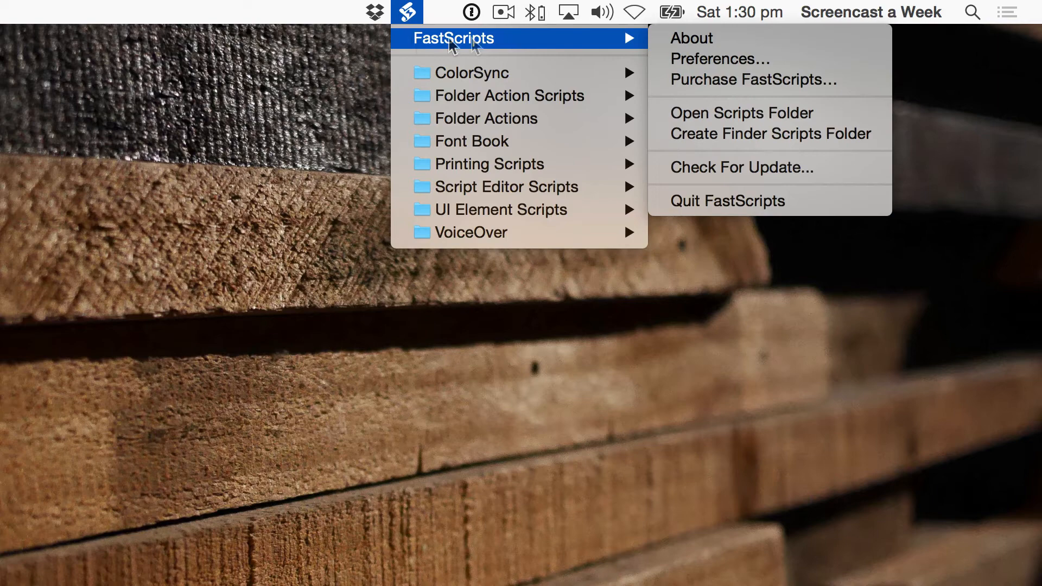
click(692, 38)
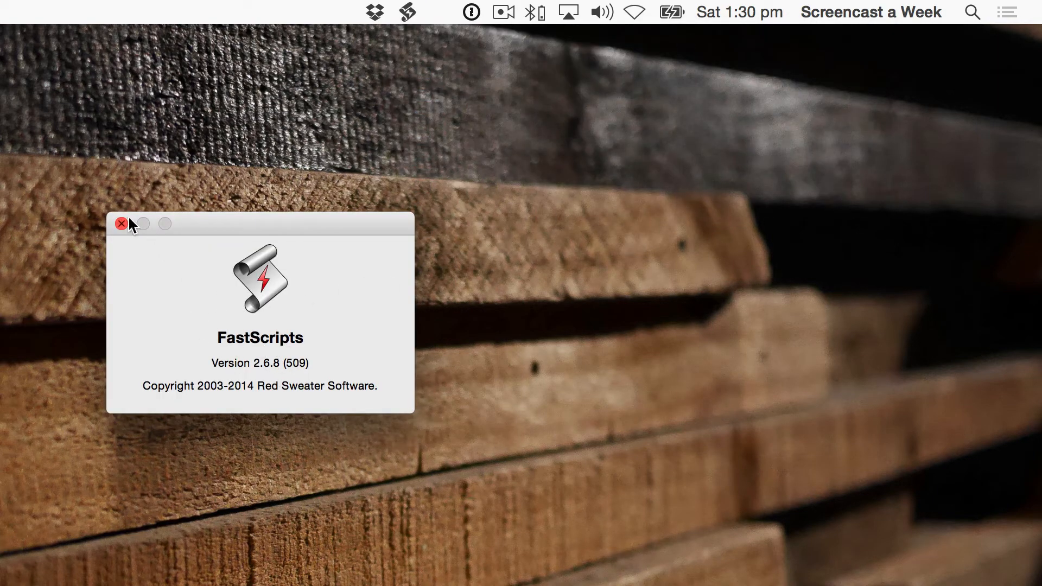
click(121, 224)
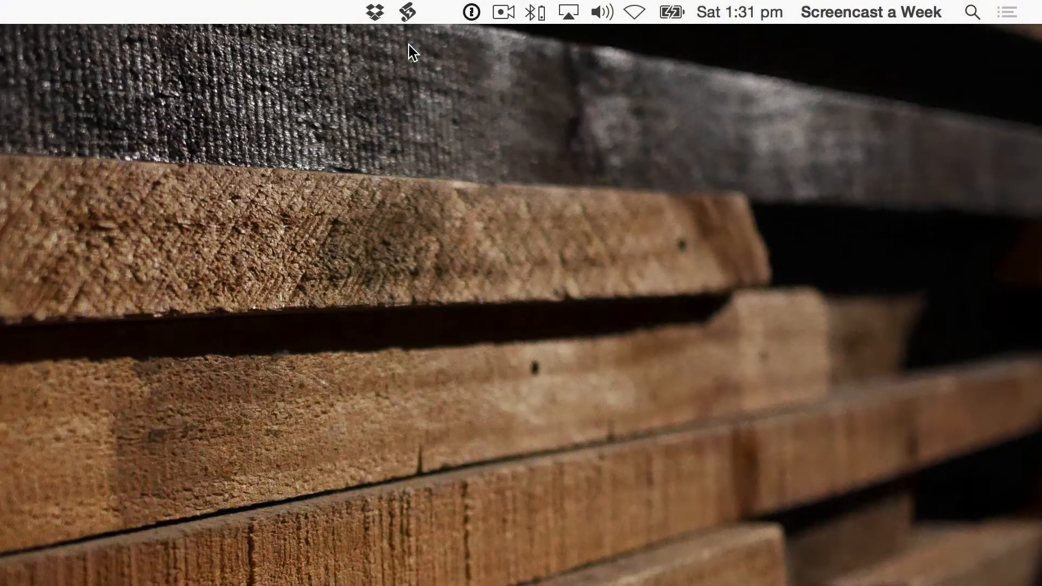
click(405, 12)
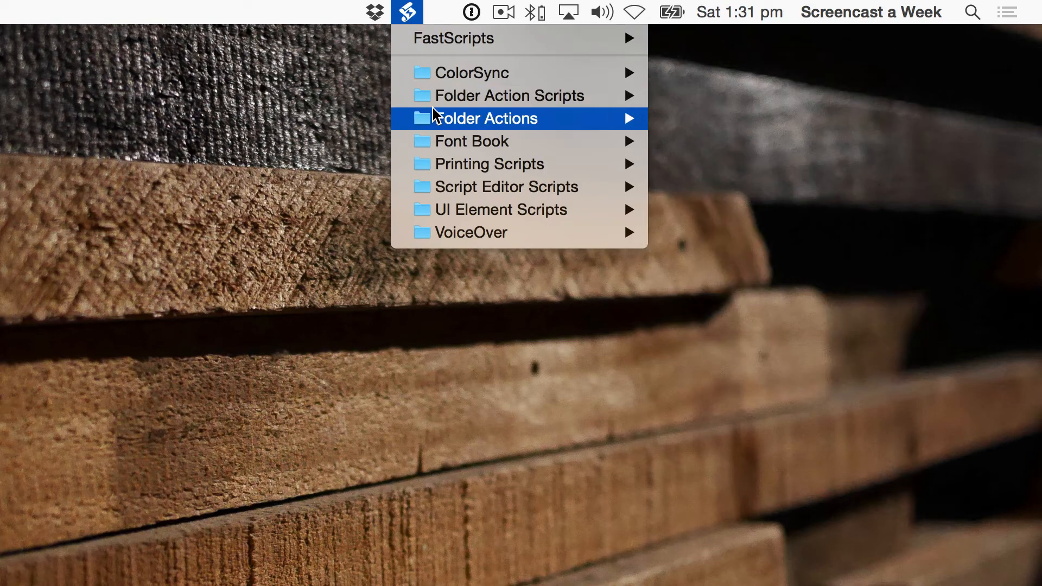
mouse_move(450, 94)
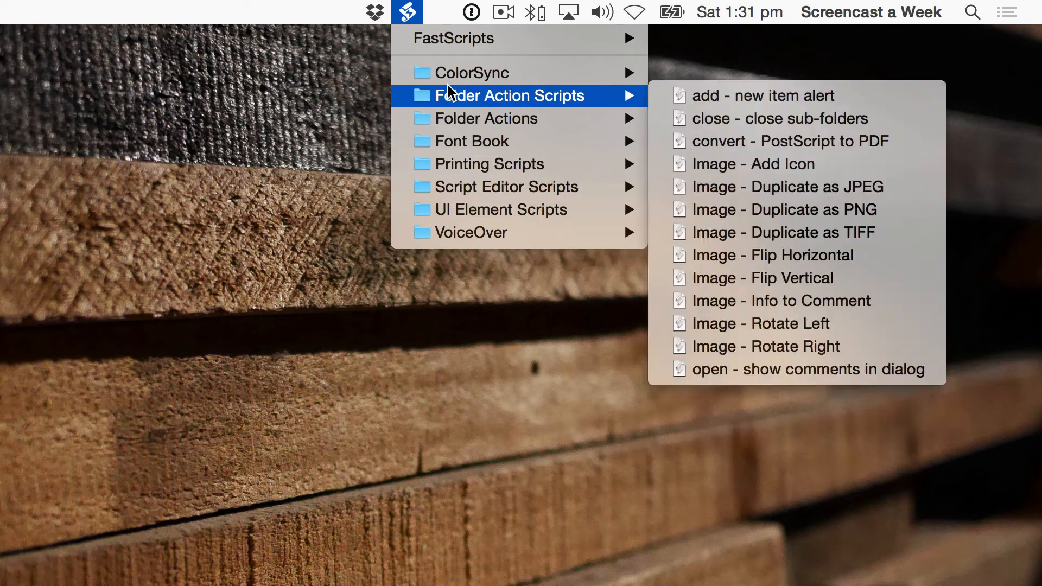
mouse_move(437, 54)
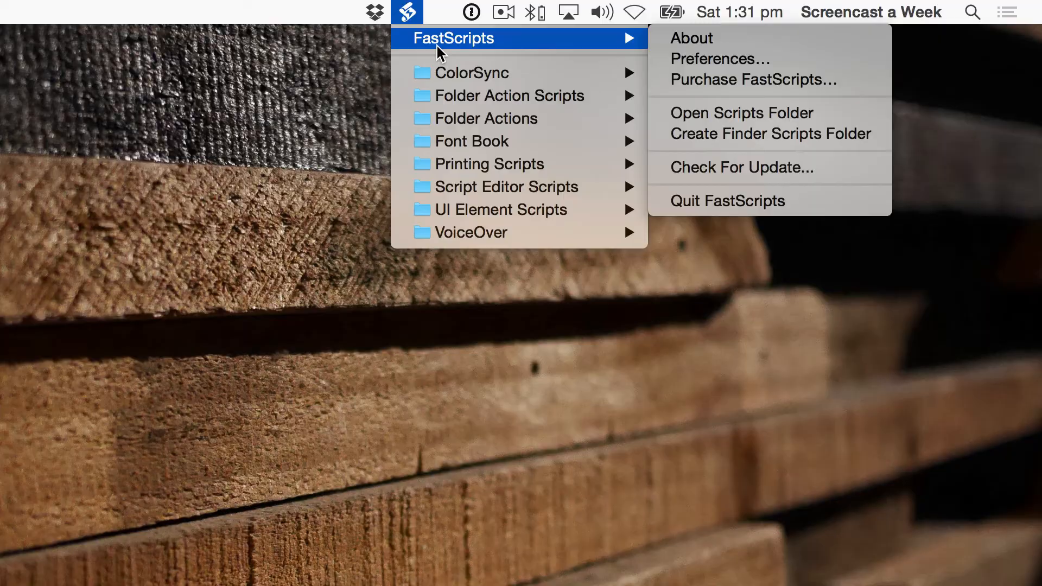
click(28, 12)
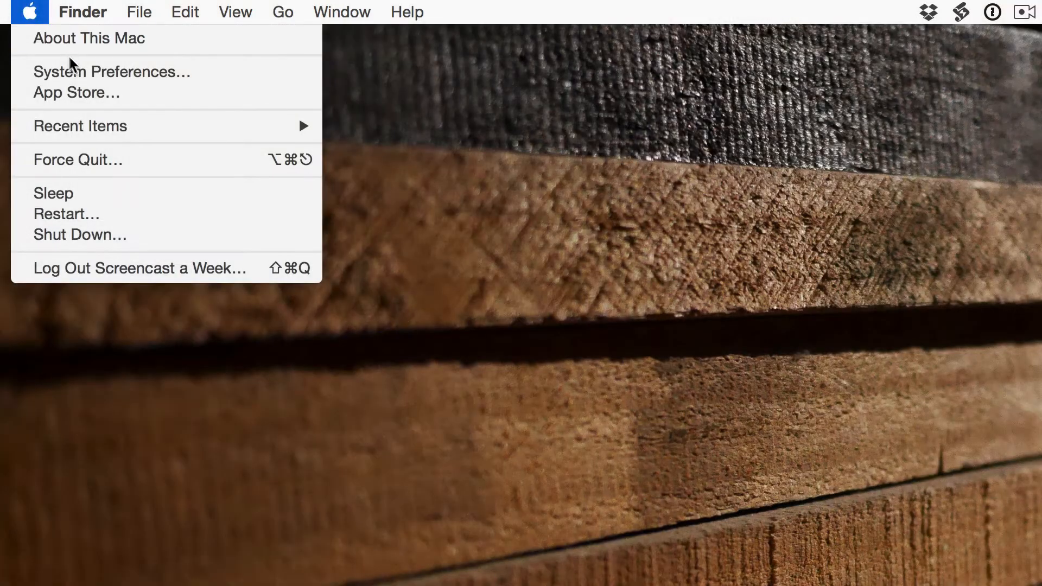
click(111, 71)
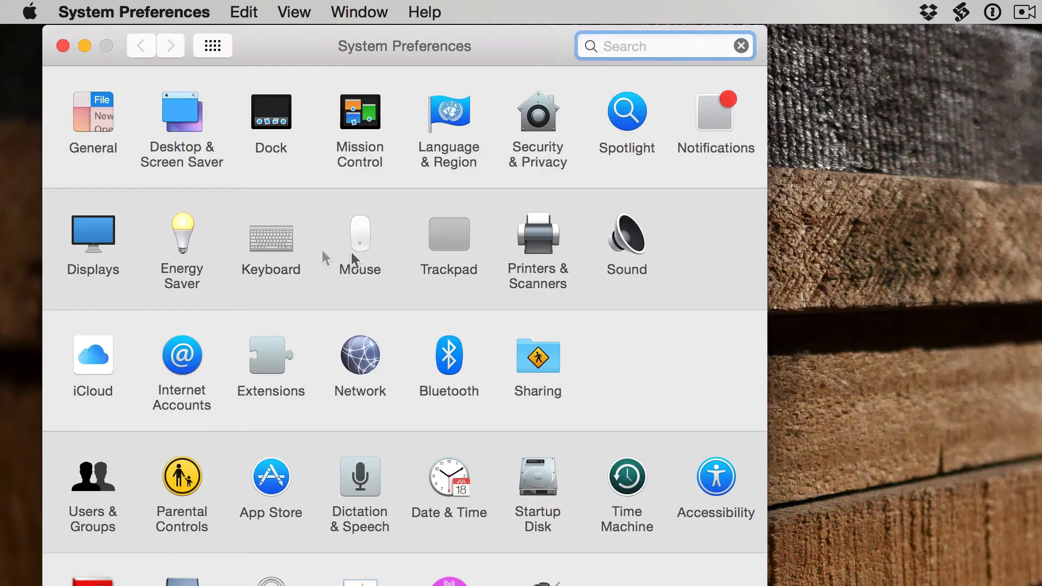
click(270, 233)
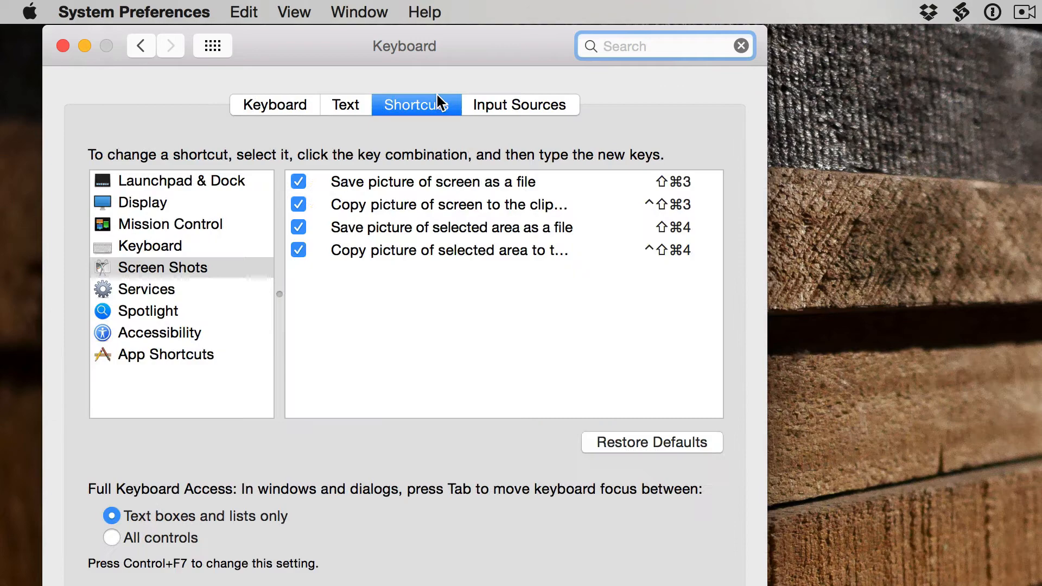
click(146, 289)
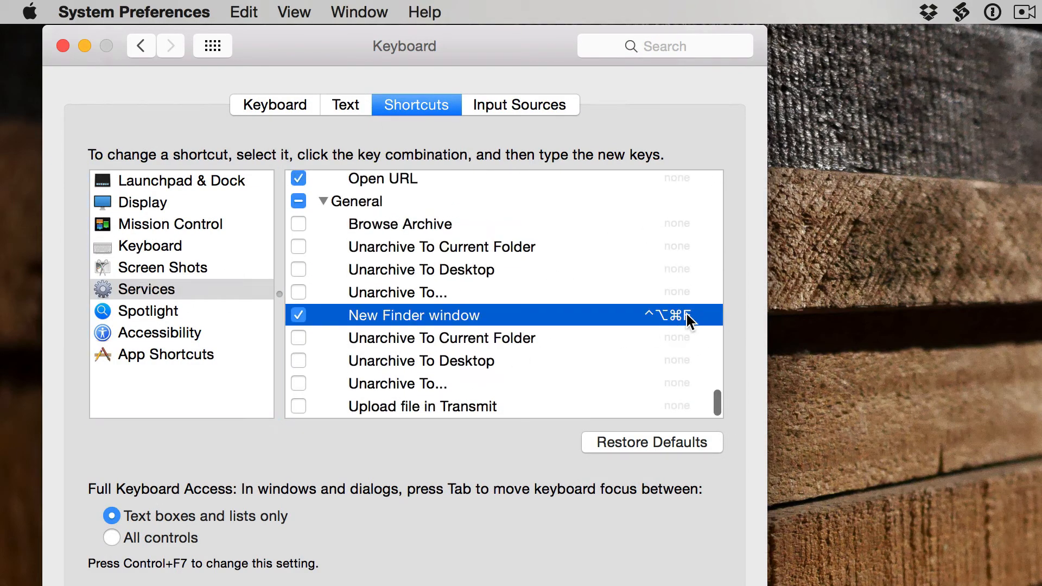
click(679, 315)
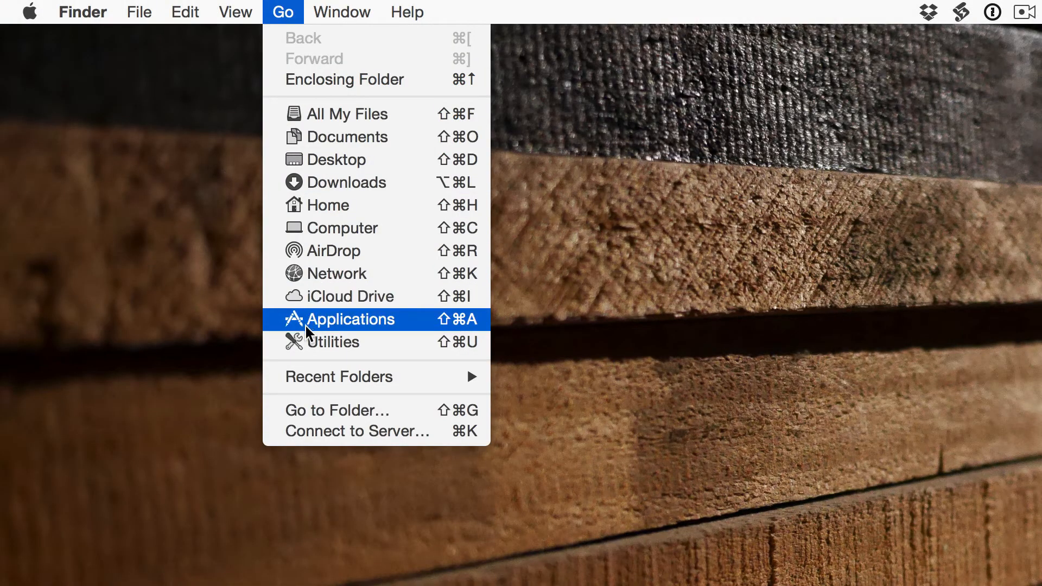
Launch Script Editor from the Utilities folder.
click(332, 342)
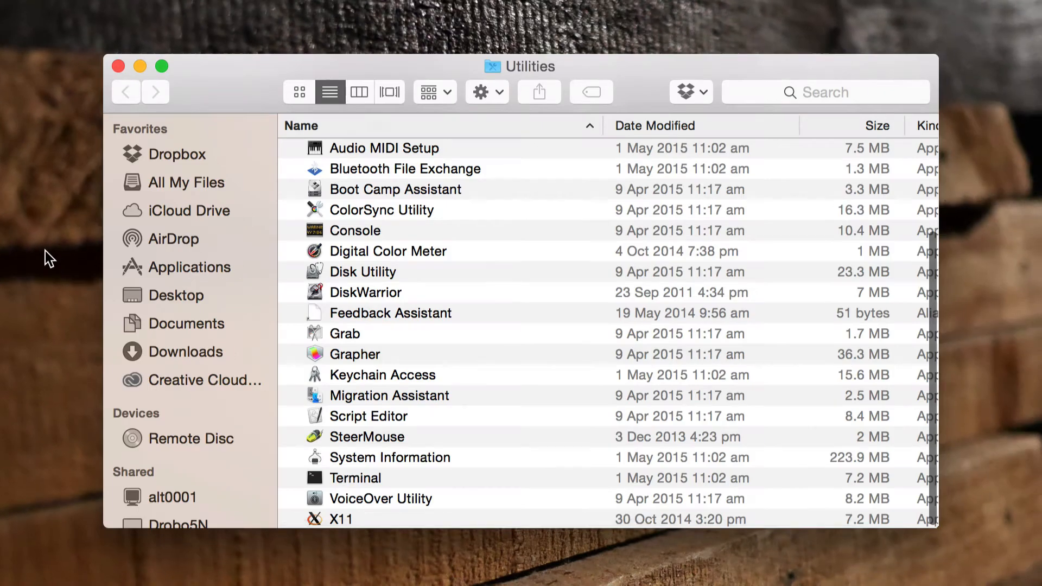
mouse_move(465, 245)
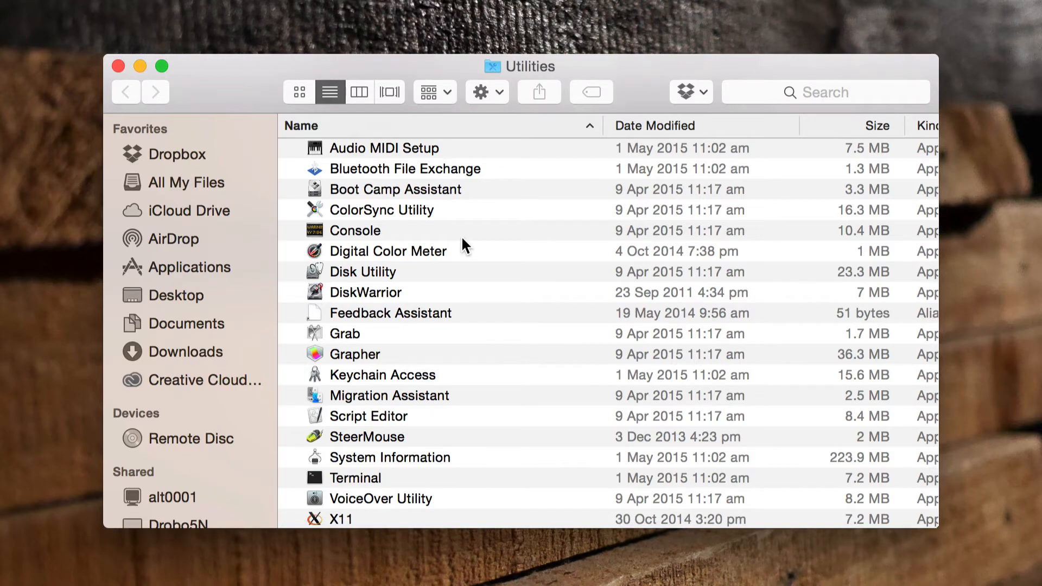
click(368, 417)
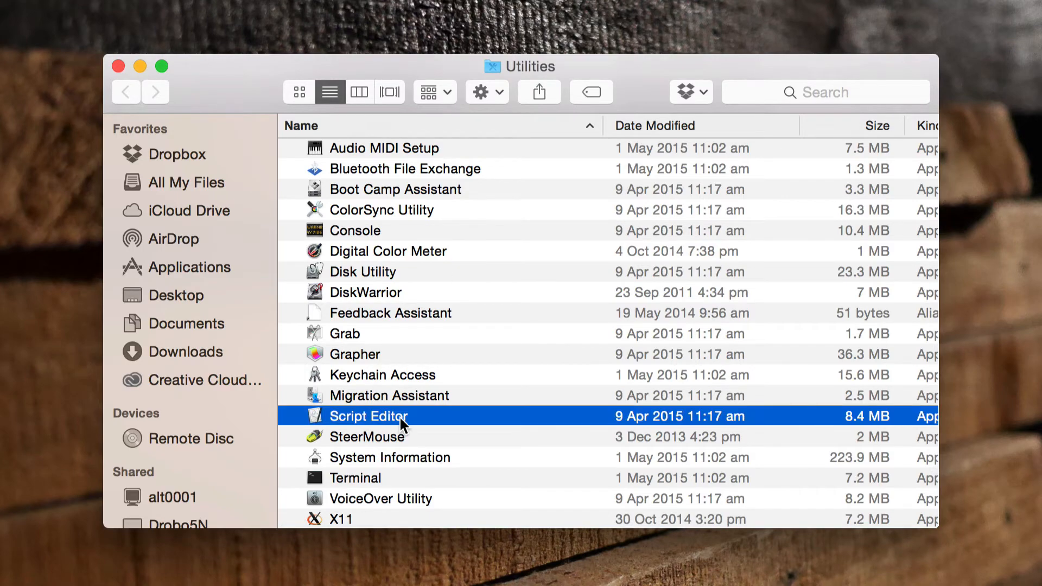
double_click(369, 416)
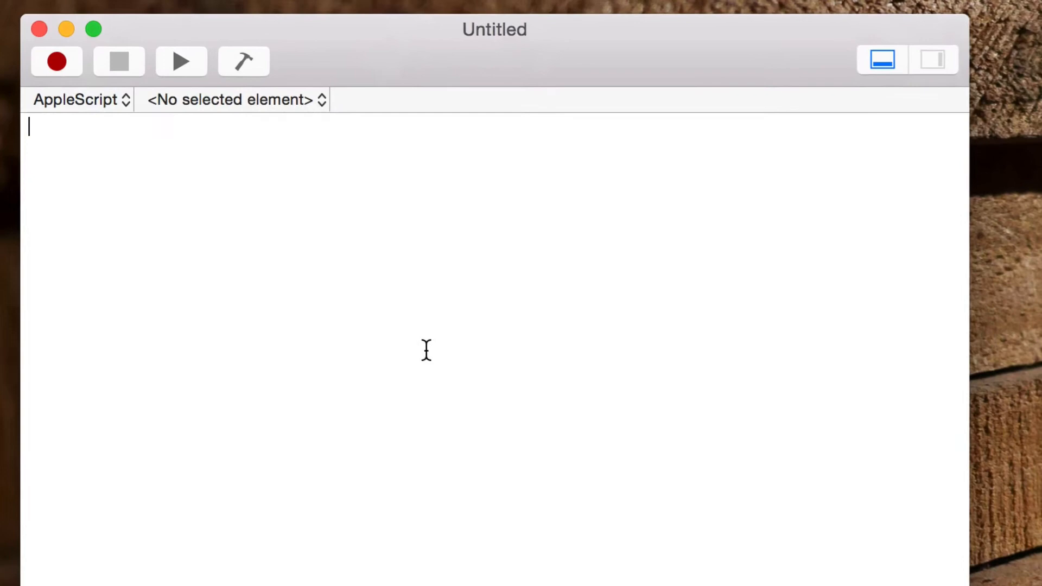
Write a tell application "Finder" script that makes a new Finder window to home.
text(tell ap)
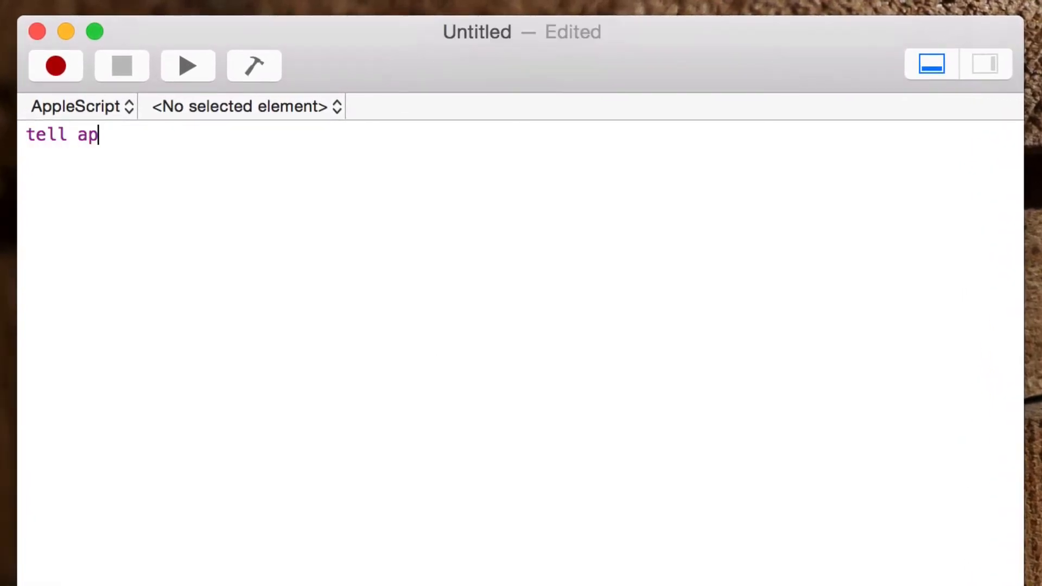
text(plication "Finder)
click(175, 156)
text(activate)
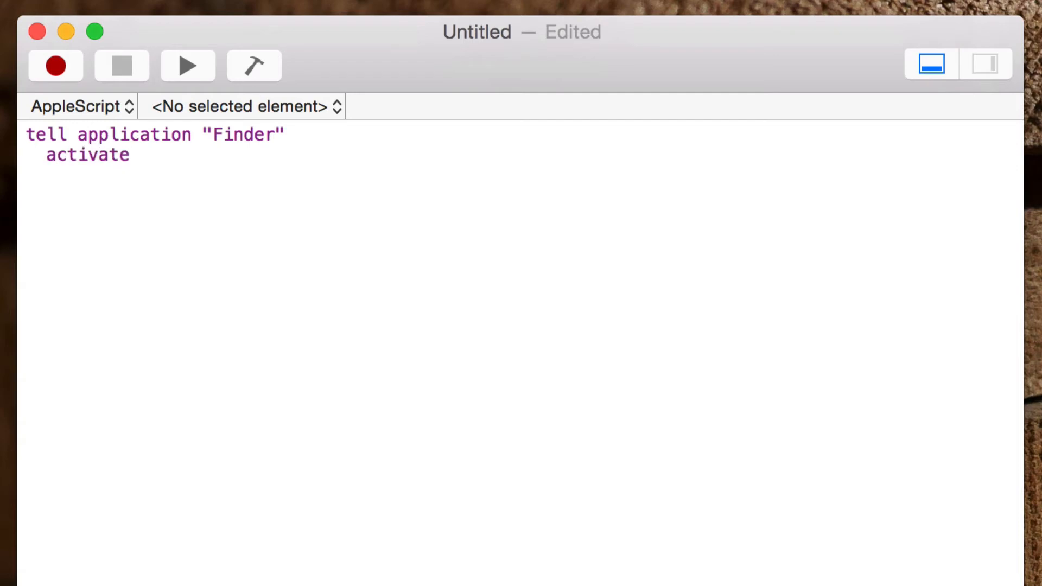
text(make new Finde)
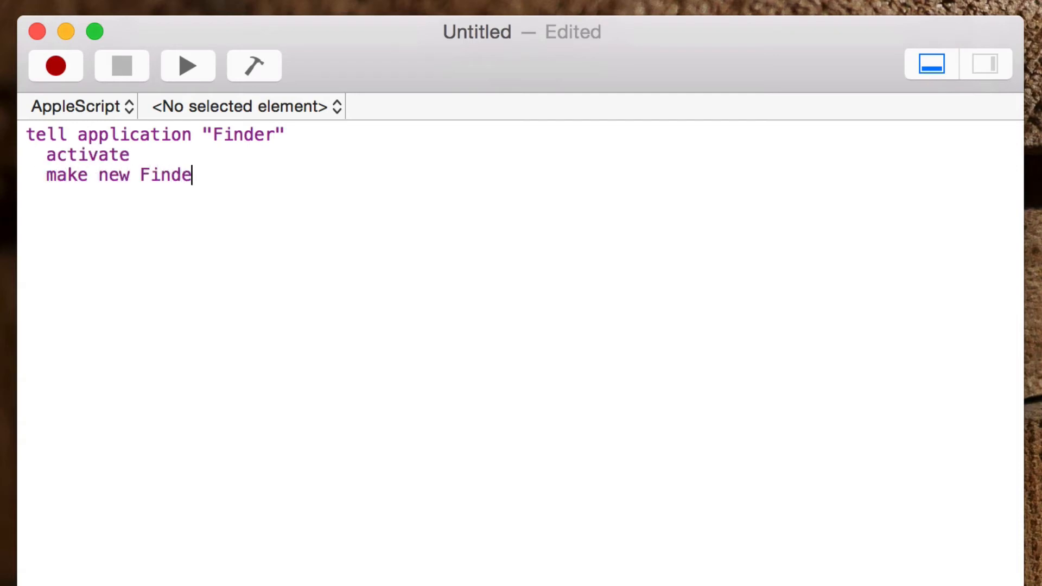
text(r window to home)
text(end tell)
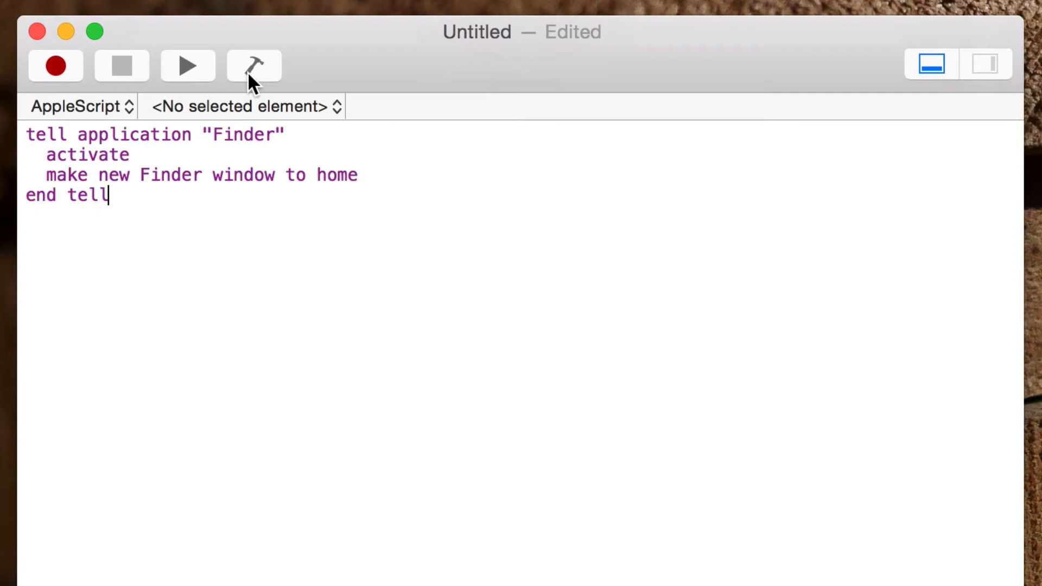
Compile the script and run it, opening a home-folder Finder window.
click(253, 65)
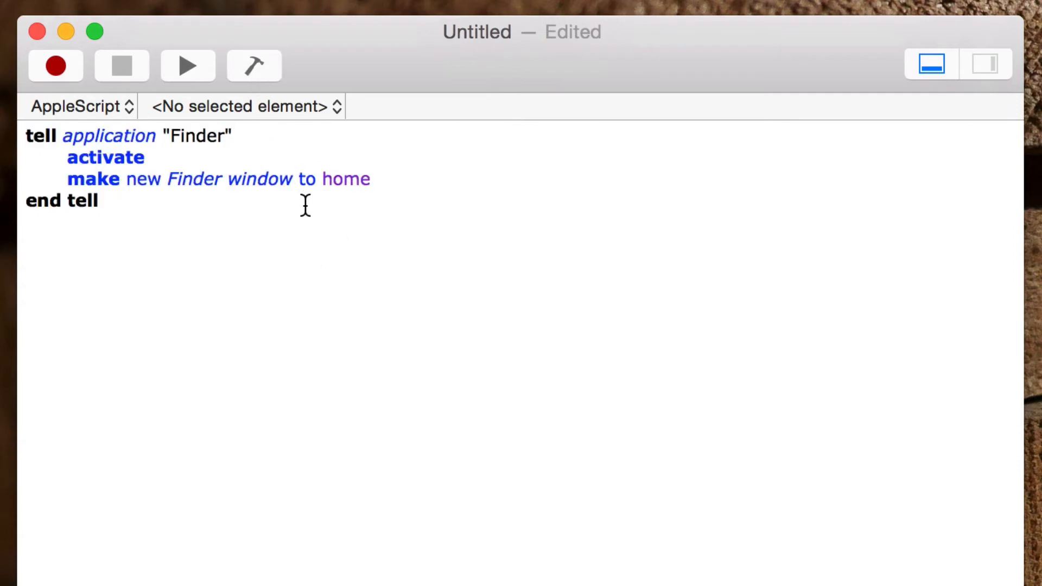
click(187, 65)
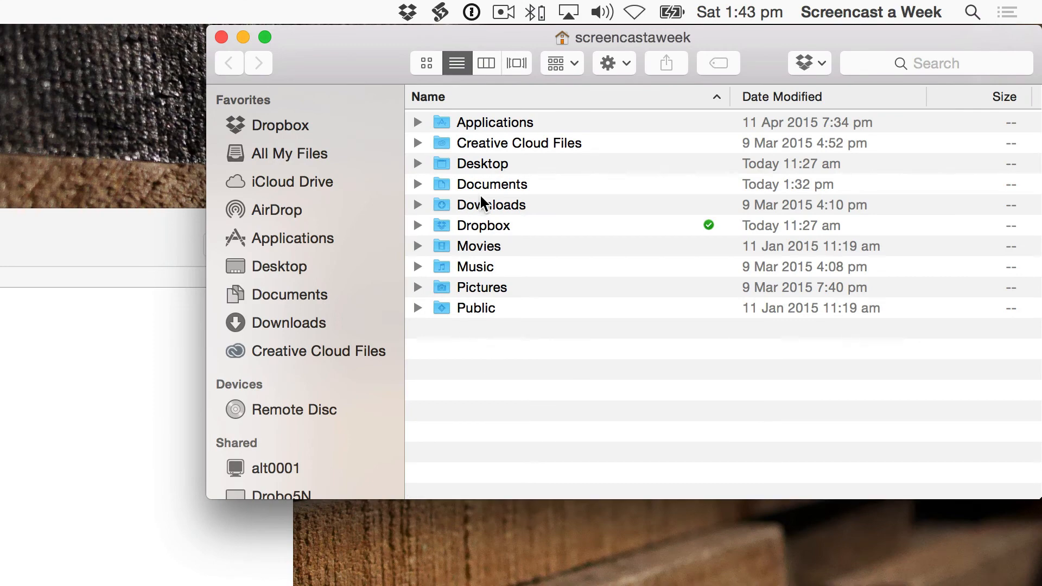
mouse_move(224, 38)
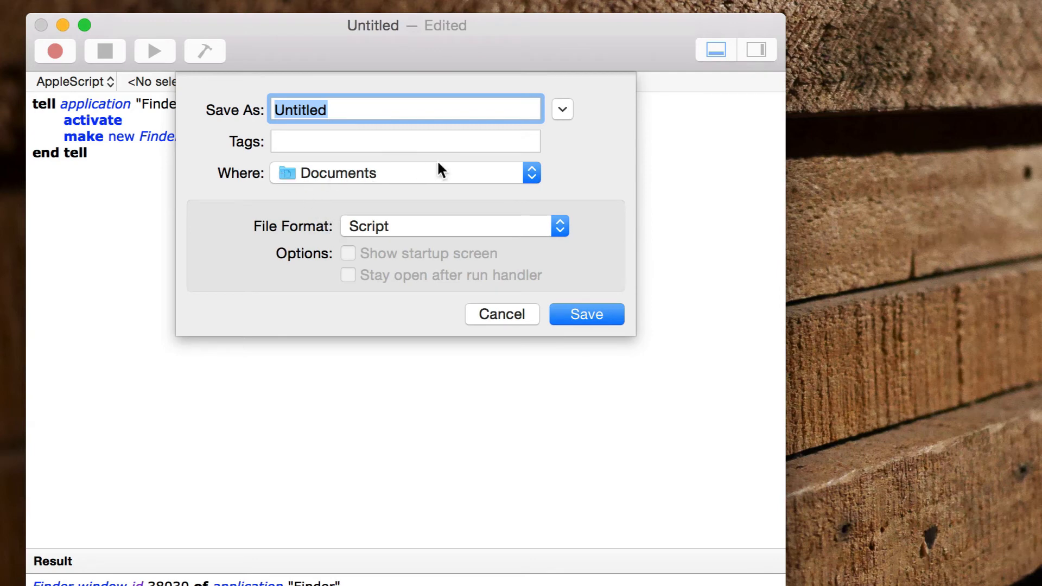
mouse_move(438, 178)
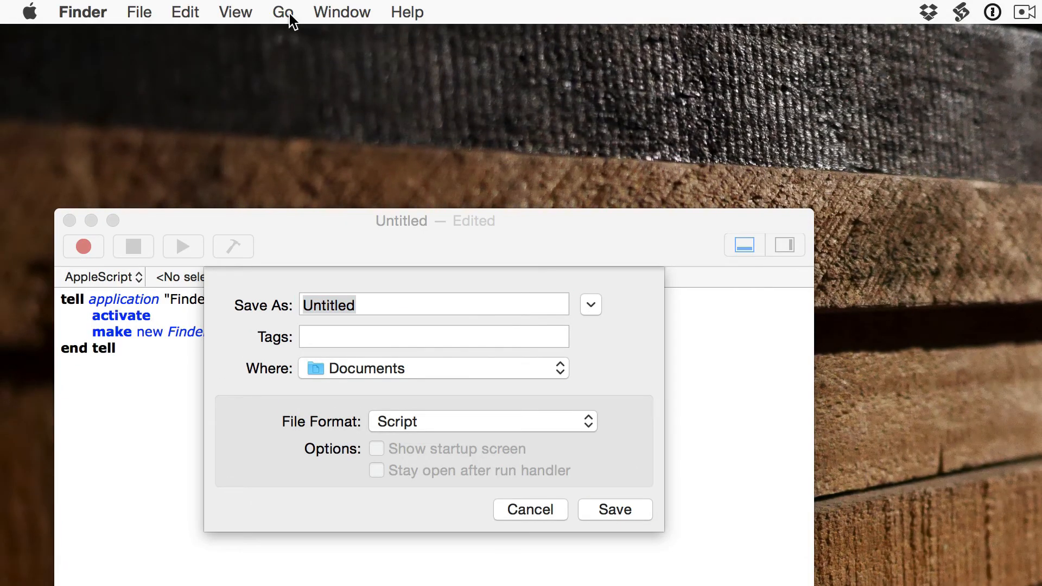
Navigate Finder to the user Library folder via the Go menu.
click(292, 12)
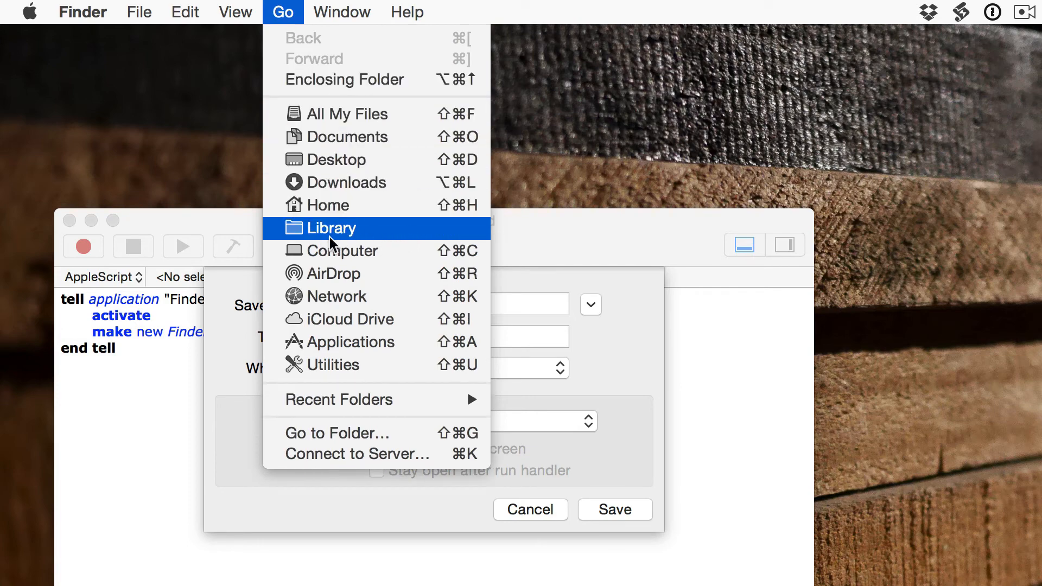
click(332, 228)
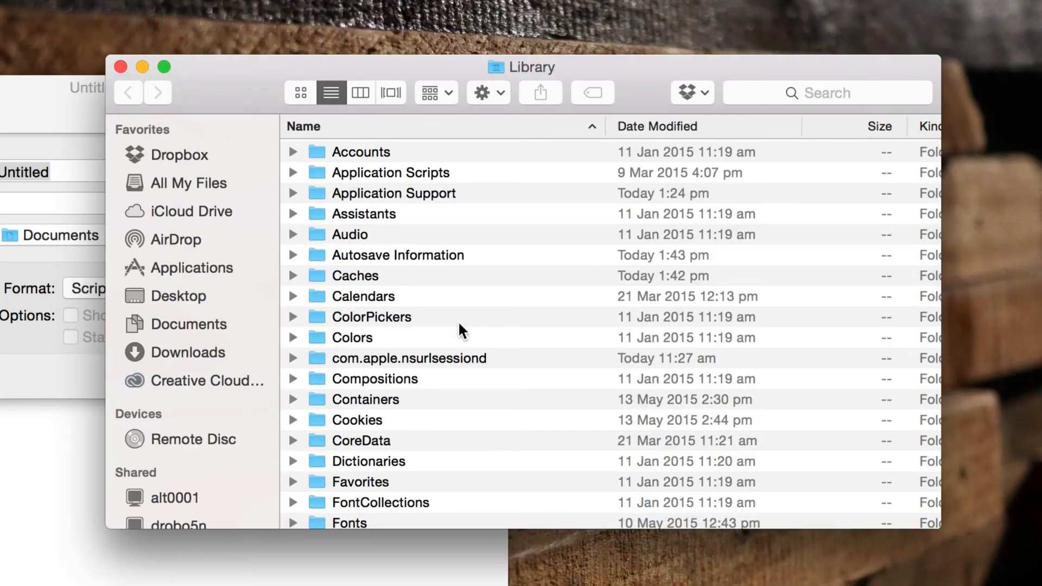
scroll(down, 3)
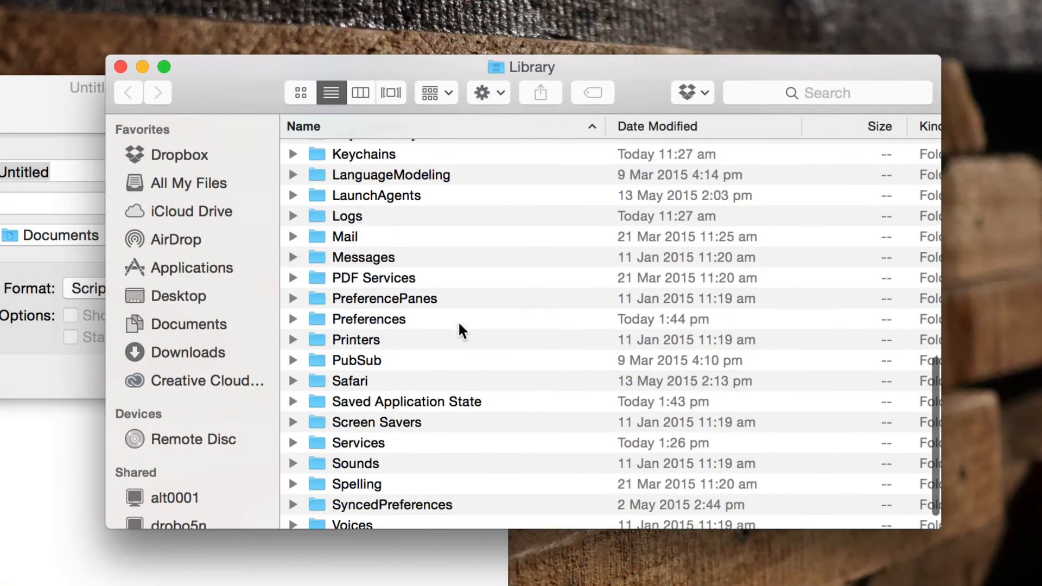
scroll(down, 3)
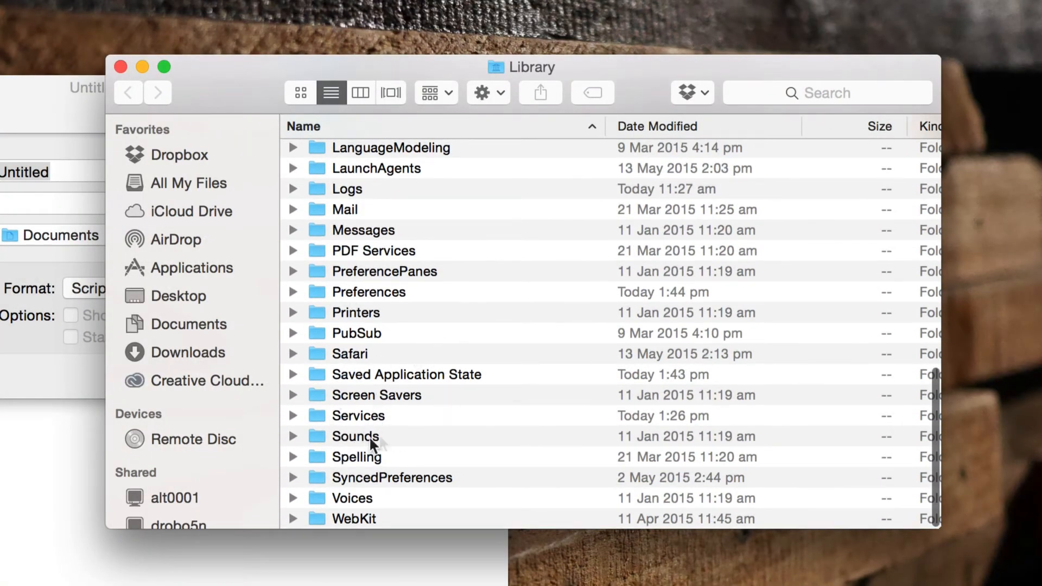
Create a new folder named Scripts inside Library from the Action gear menu.
click(481, 92)
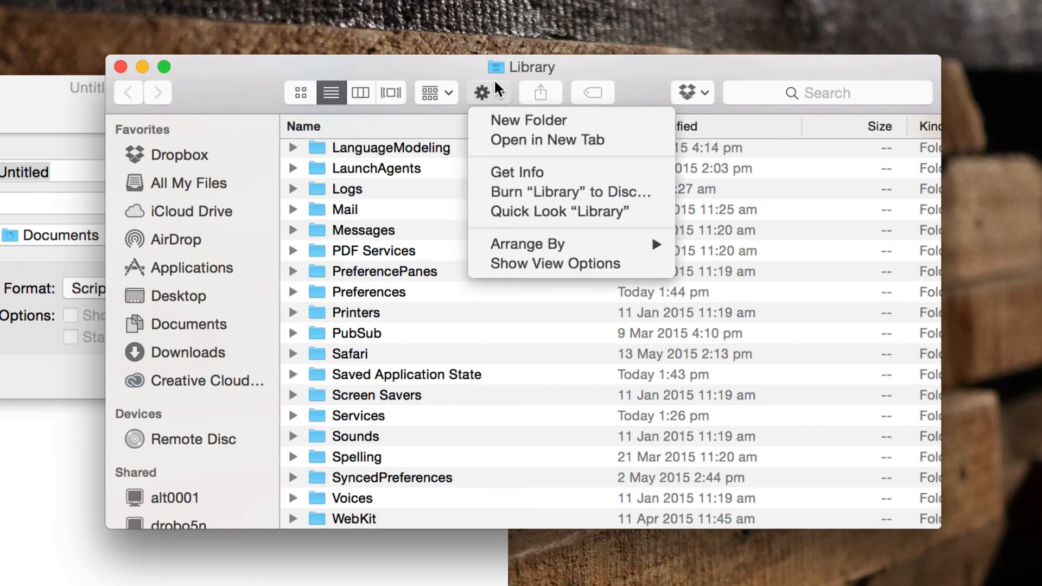
click(529, 119)
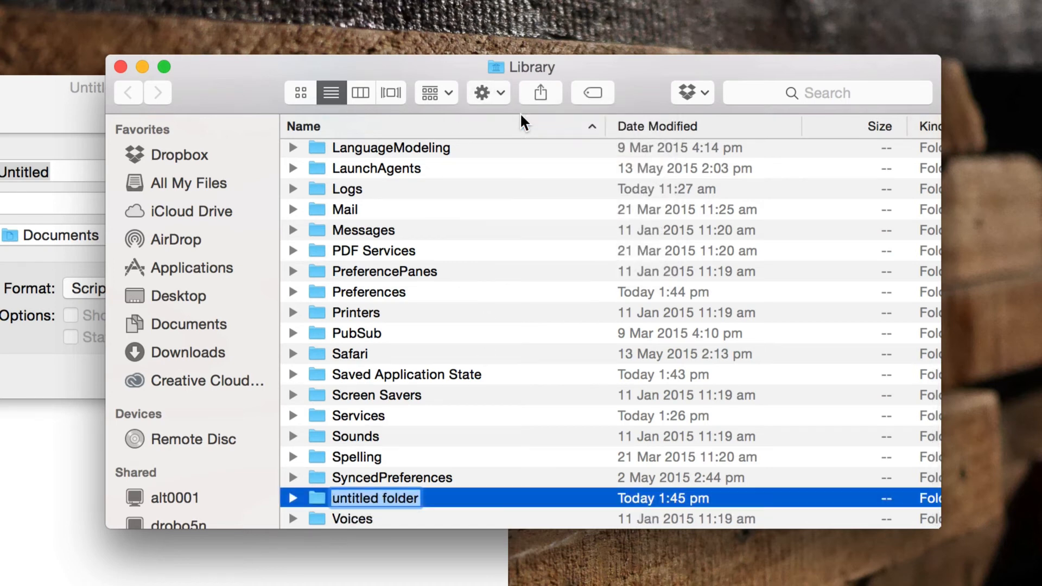
text(Scripts)
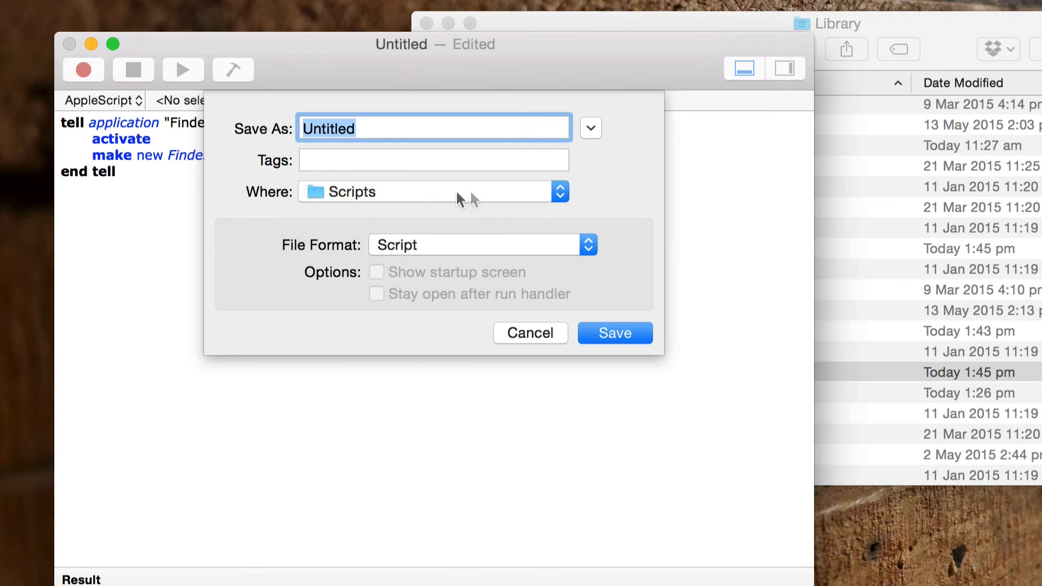
mouse_move(511, 190)
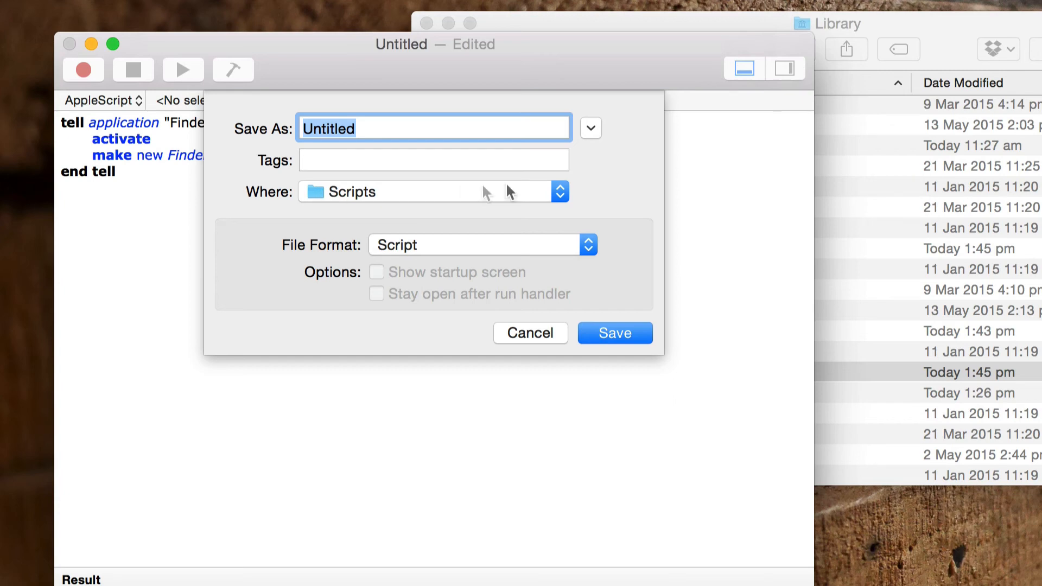
mouse_move(604, 178)
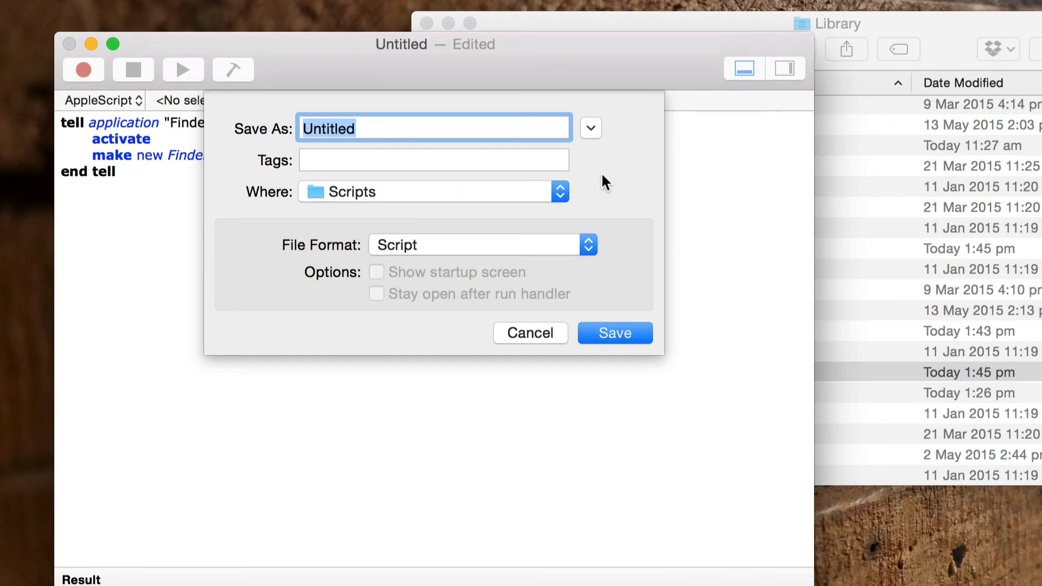
Save the script as 'New Finder window' in the Scripts folder.
text(New Finder window)
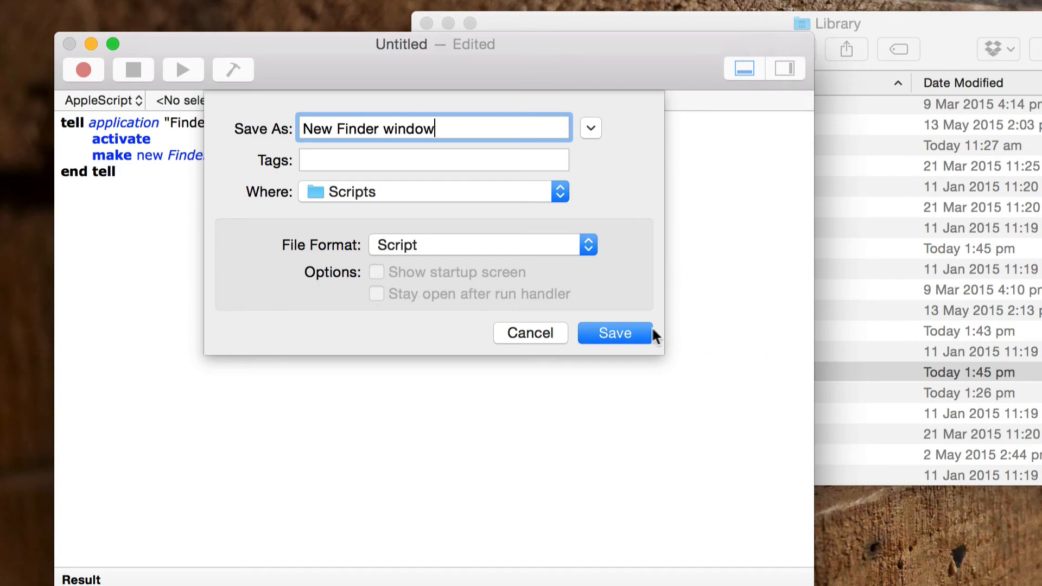
click(614, 334)
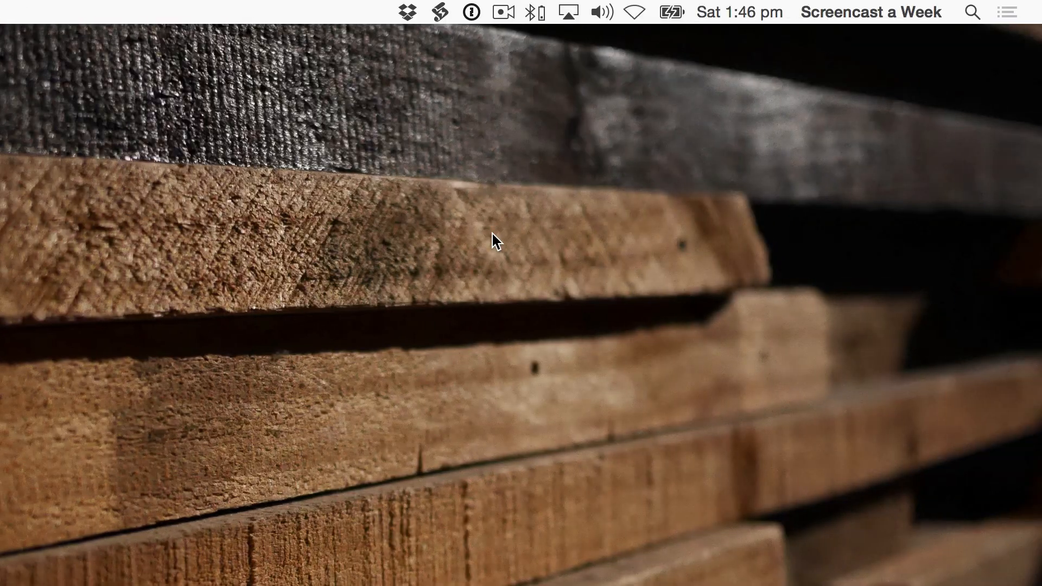
Bring up FastScripts Preferences from its menu bar icon.
click(437, 12)
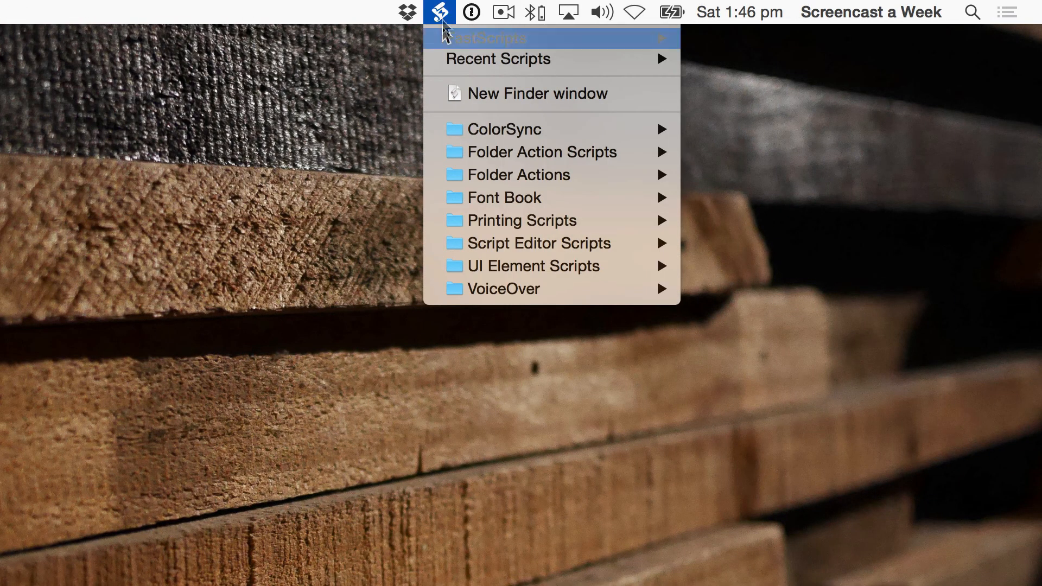
mouse_move(622, 103)
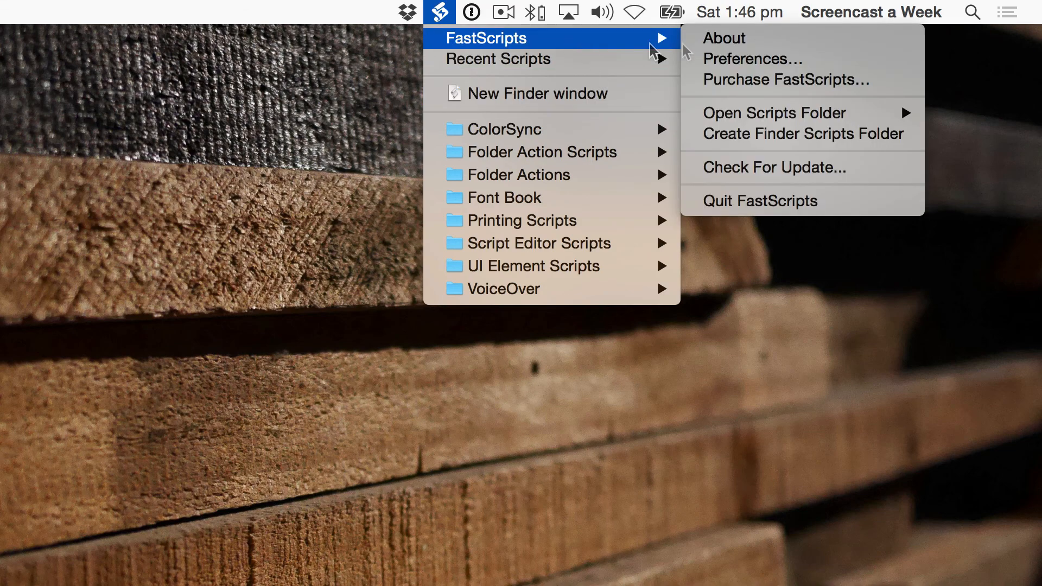
click(746, 59)
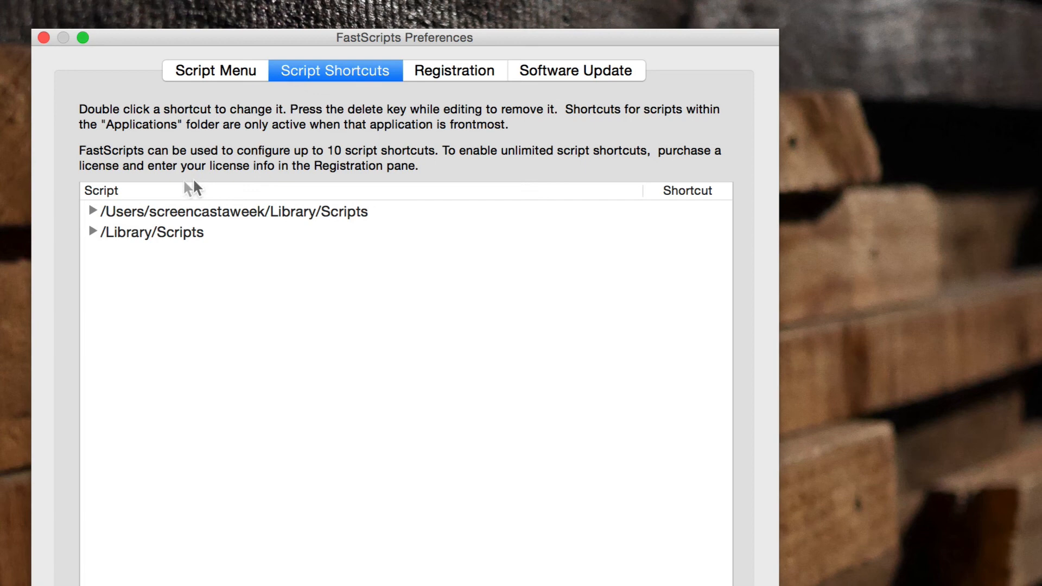
Expand ~/Library/Scripts, select New Finder window and begin editing its (none) shortcut.
click(92, 210)
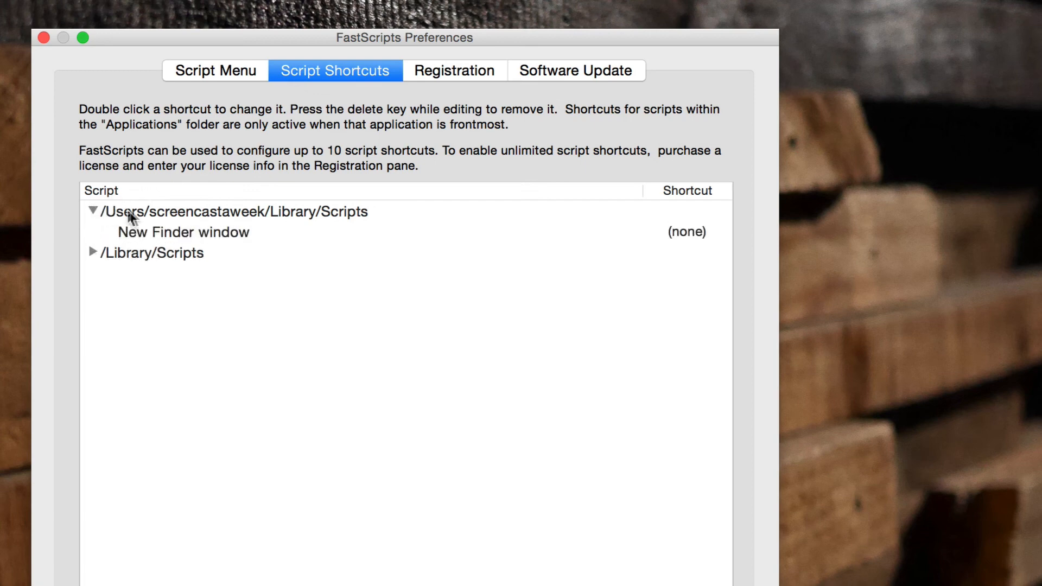
mouse_move(197, 239)
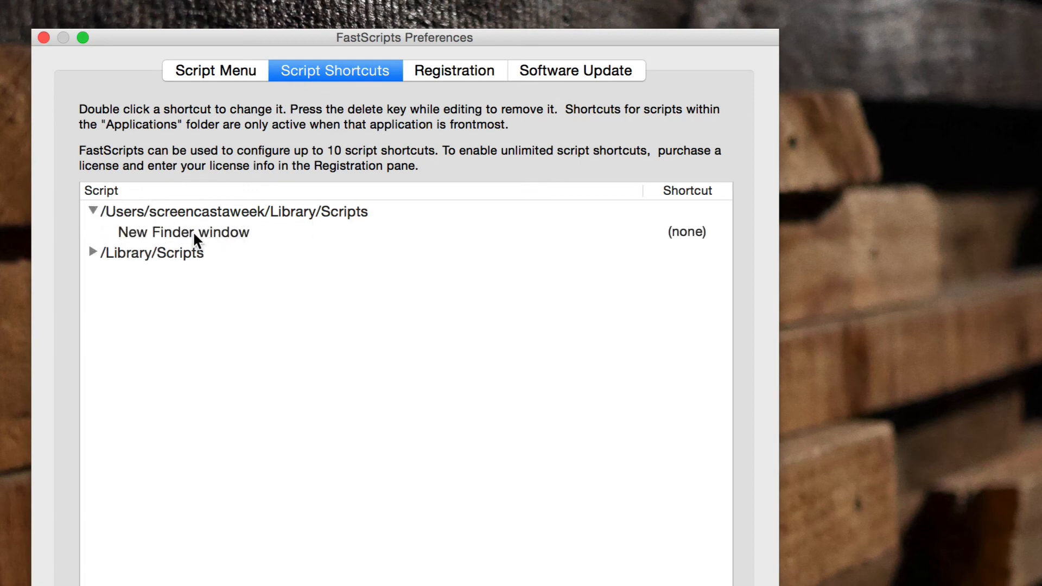
click(182, 232)
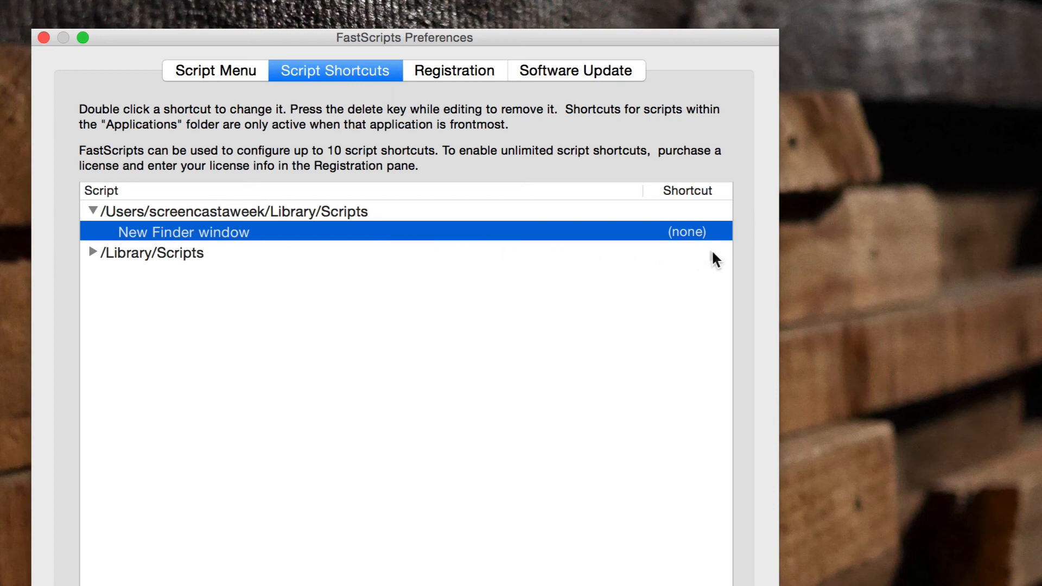
double_click(686, 231)
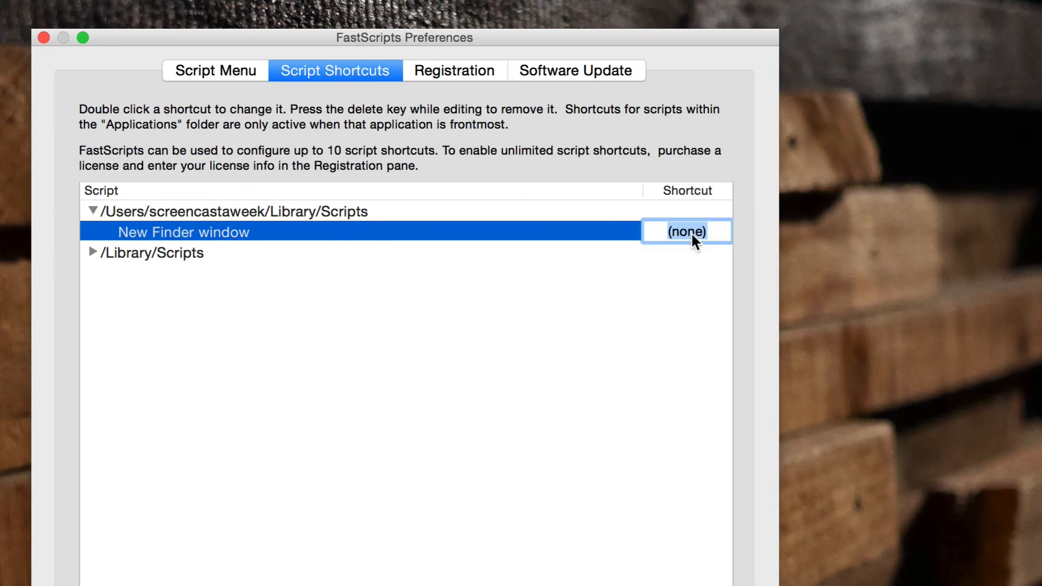